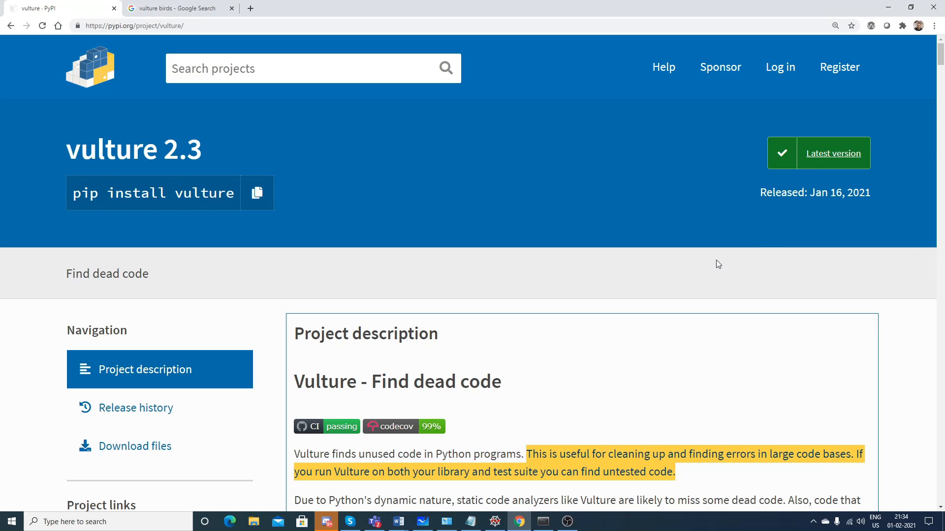
{"action": "mouse_move", "coordinate": [611, 303]}
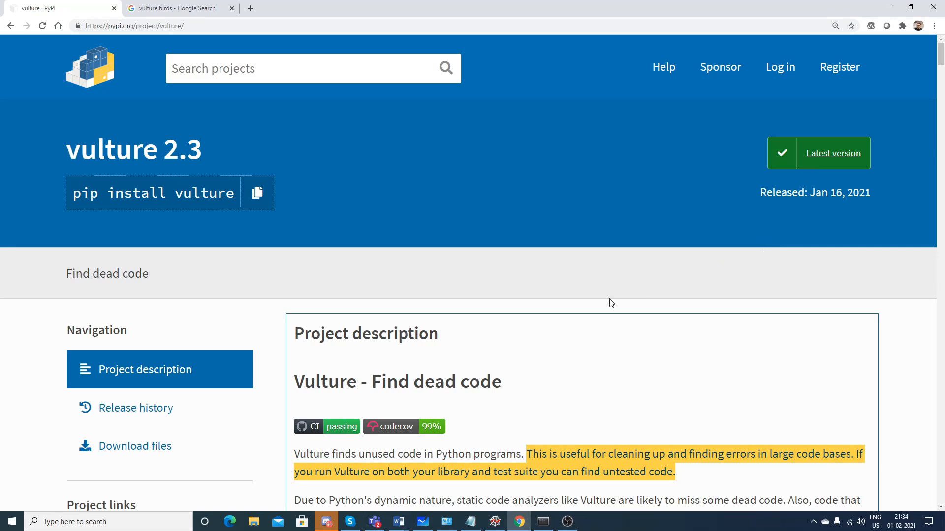
Switch to the 'vulture birds' Google image results and browse the vulture photos.
{"action": "scroll", "scroll_direction": "down", "scroll_amount": 3}
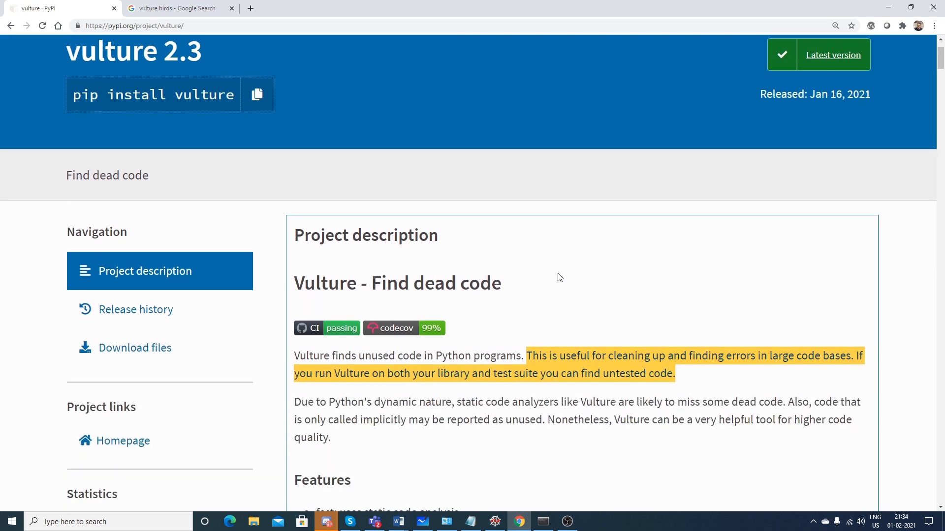
{"action": "left_click", "coordinate": [178, 8]}
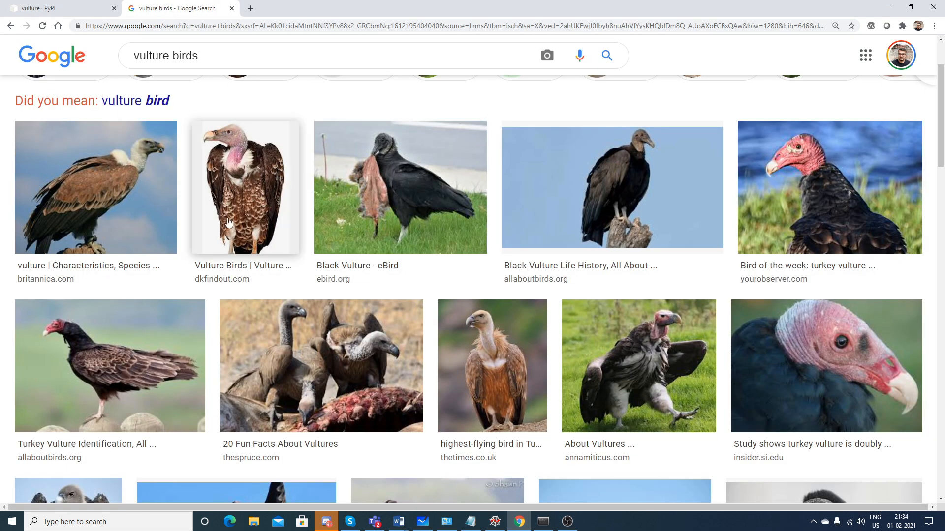
{"action": "mouse_move", "coordinate": [459, 247]}
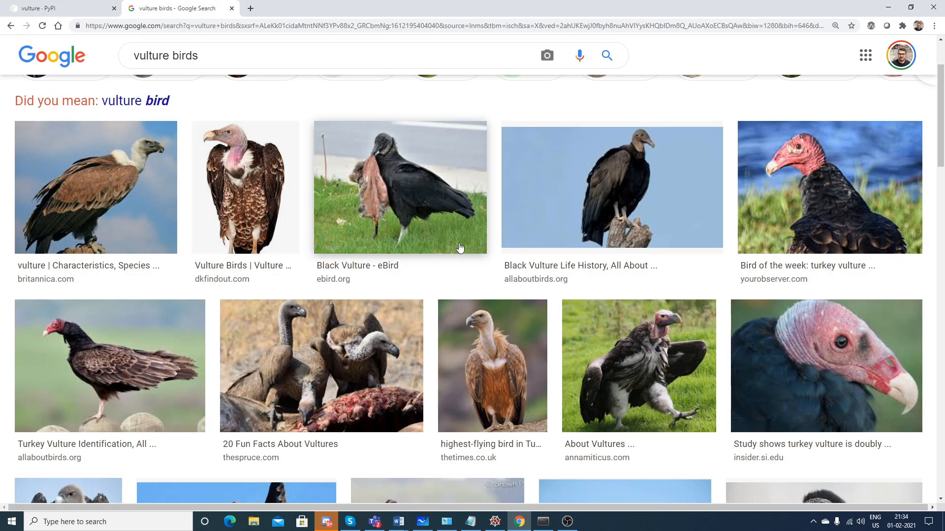
{"action": "mouse_move", "coordinate": [417, 225]}
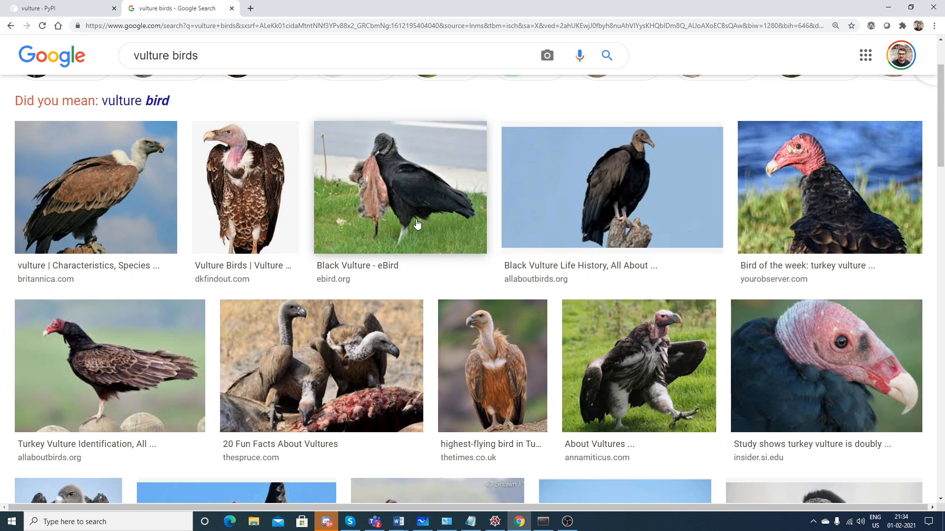
{"action": "mouse_move", "coordinate": [414, 225]}
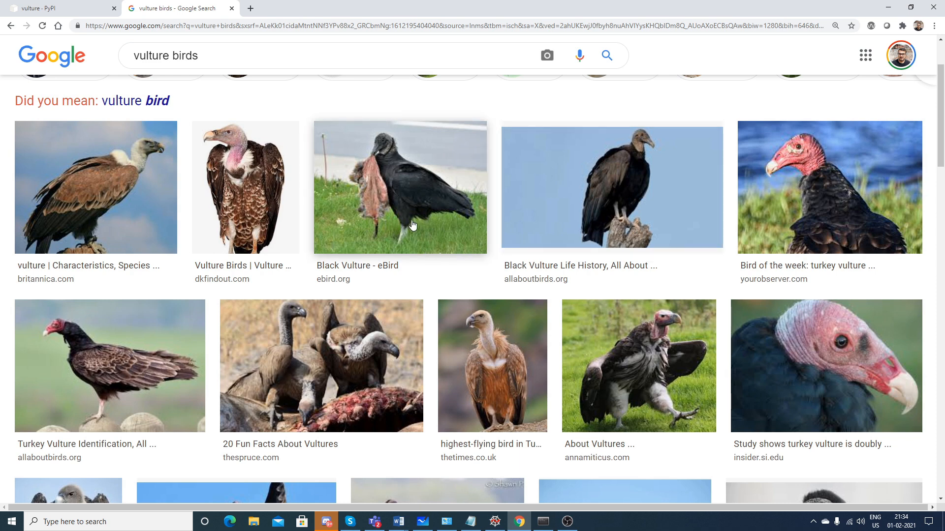
{"action": "scroll", "scroll_direction": "down", "scroll_amount": 3}
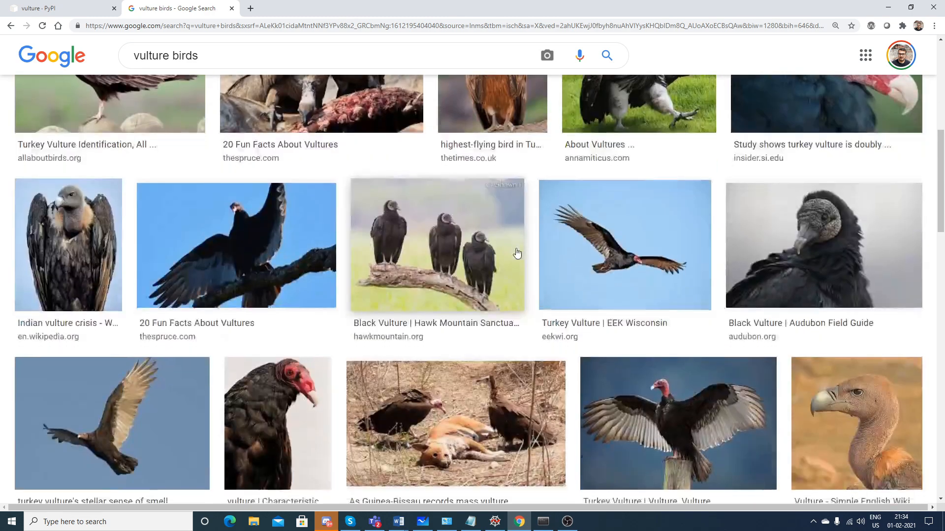
{"action": "scroll", "scroll_direction": "down", "scroll_amount": 3}
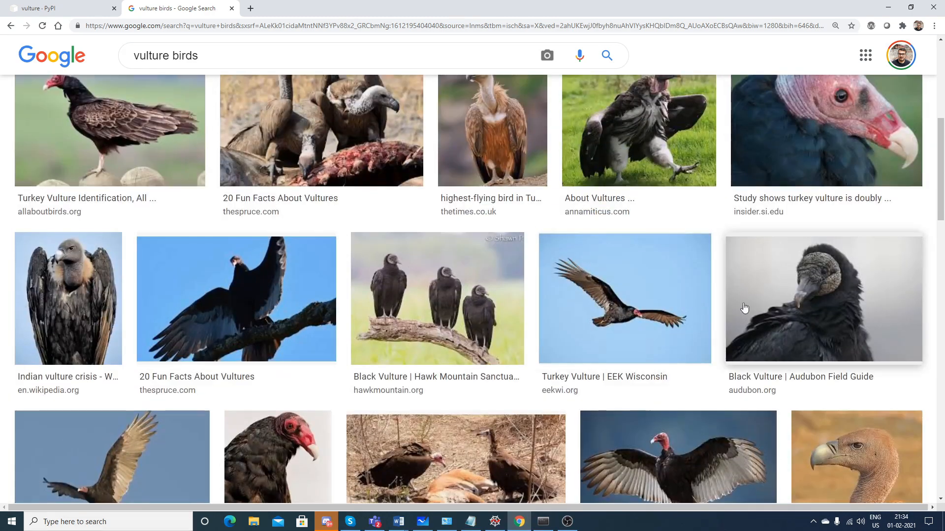
{"action": "scroll", "scroll_direction": "up", "scroll_amount": 3}
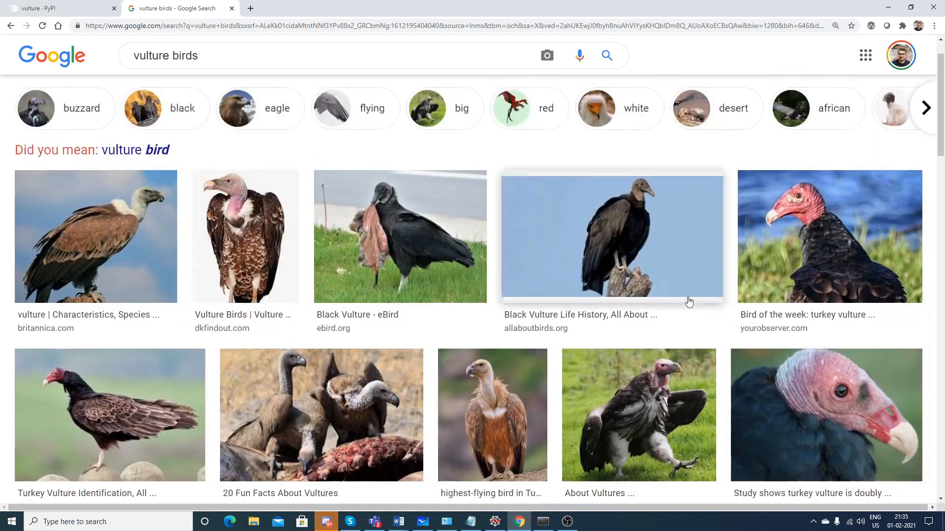
Return to the vulture 2.3 PyPI page and scroll to its Features list.
{"action": "left_click", "coordinate": [54, 8]}
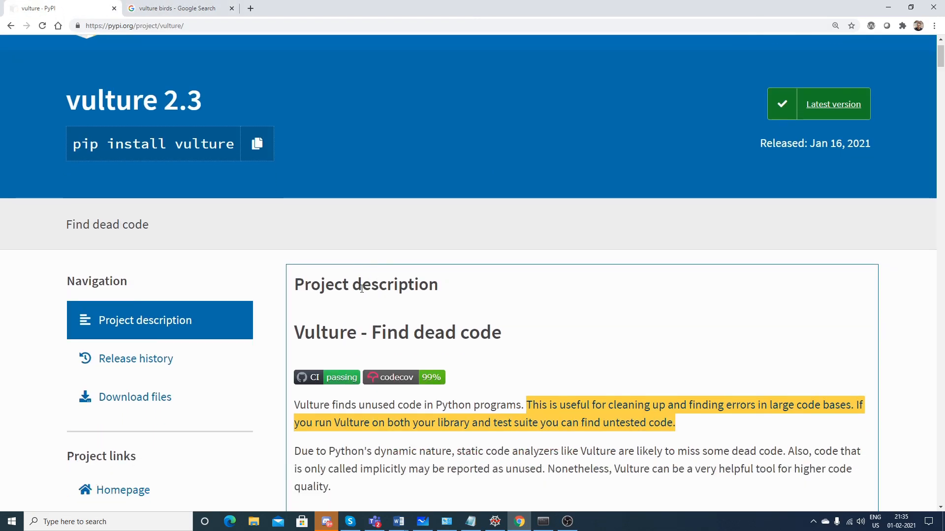
{"action": "scroll", "scroll_direction": "down", "scroll_amount": 3}
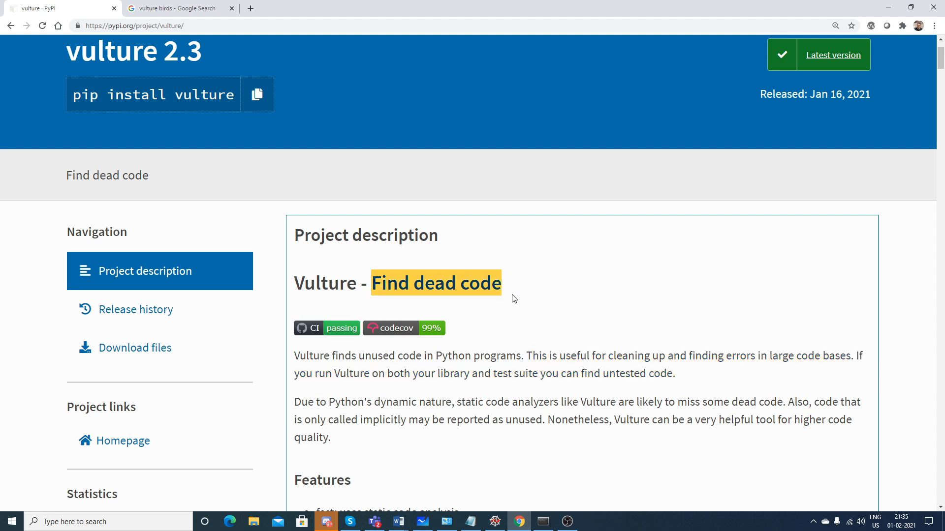
{"action": "mouse_move", "coordinate": [469, 359]}
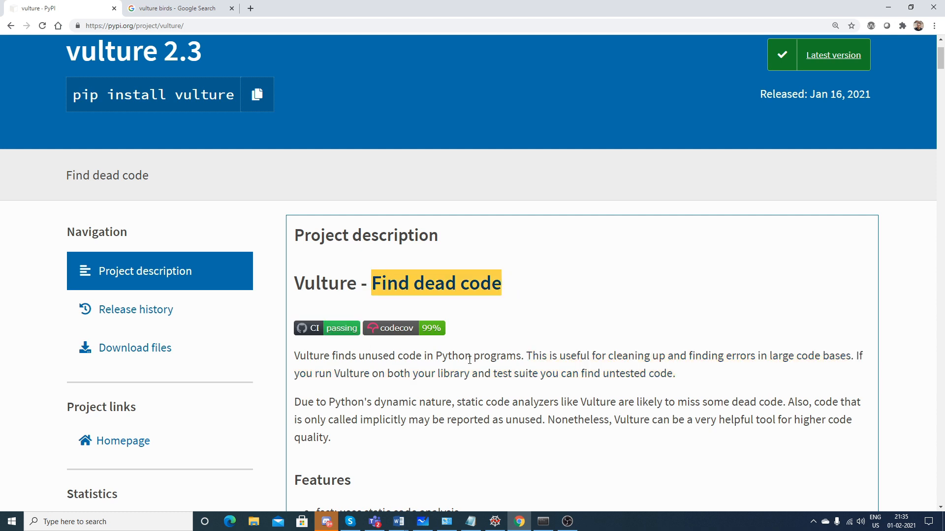
{"action": "scroll", "scroll_direction": "down", "scroll_amount": 3}
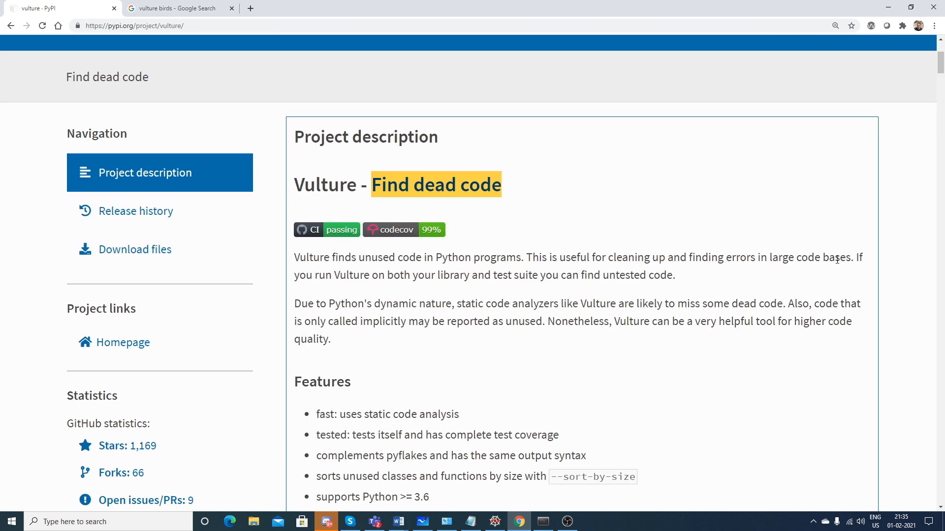
{"action": "mouse_move", "coordinate": [545, 341]}
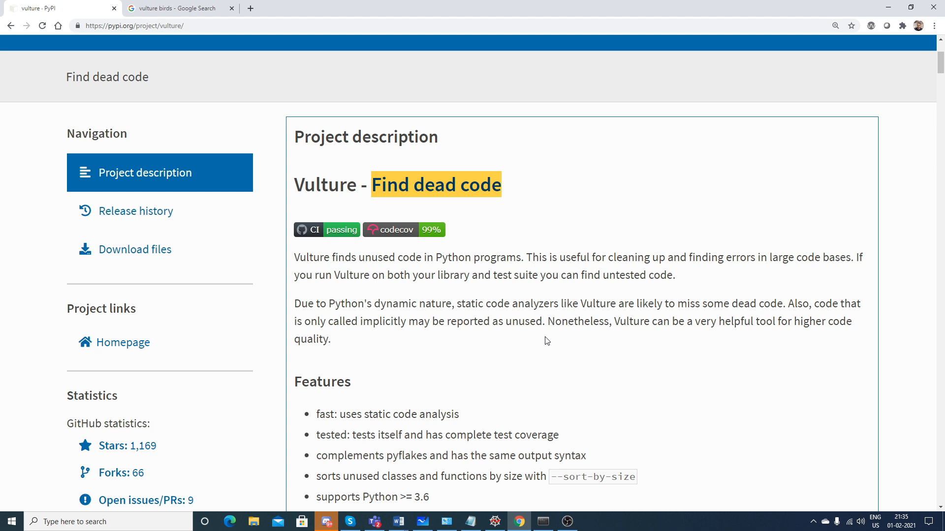
{"action": "mouse_move", "coordinate": [589, 314]}
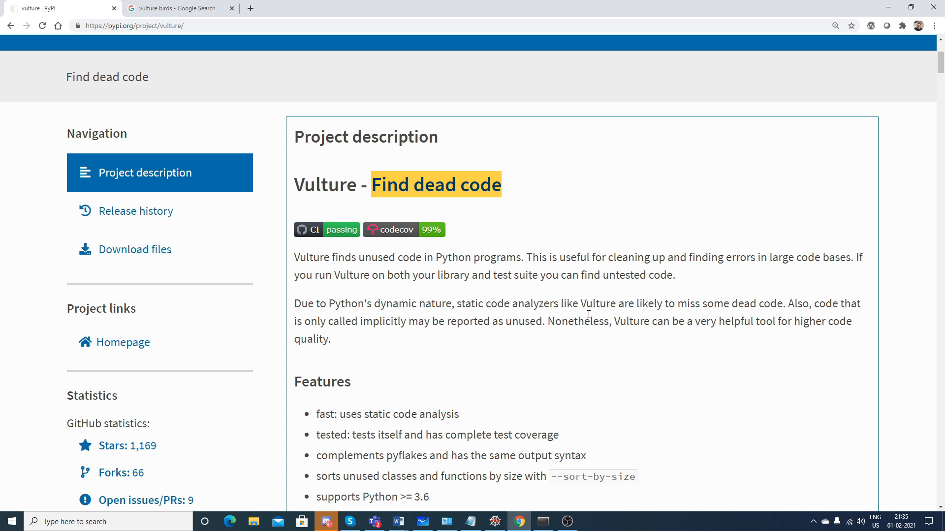
{"action": "mouse_move", "coordinate": [632, 301]}
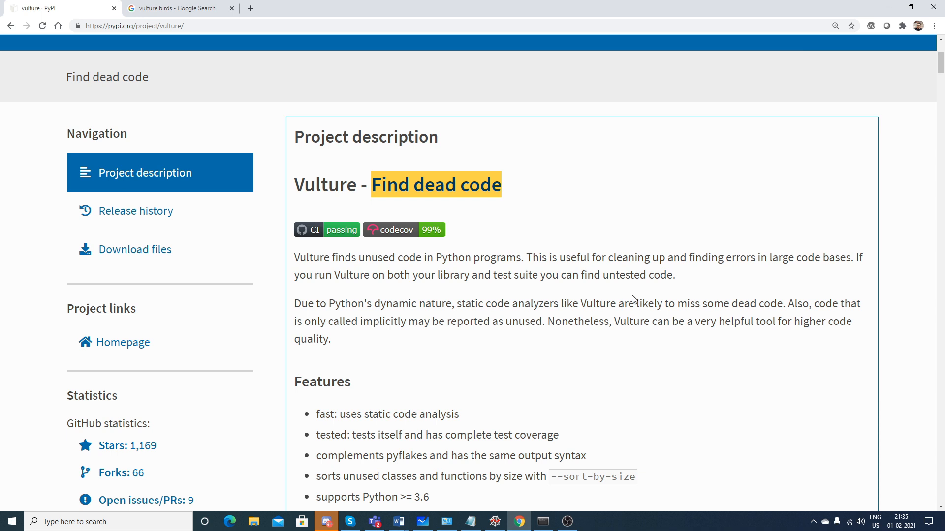
{"action": "mouse_move", "coordinate": [640, 295]}
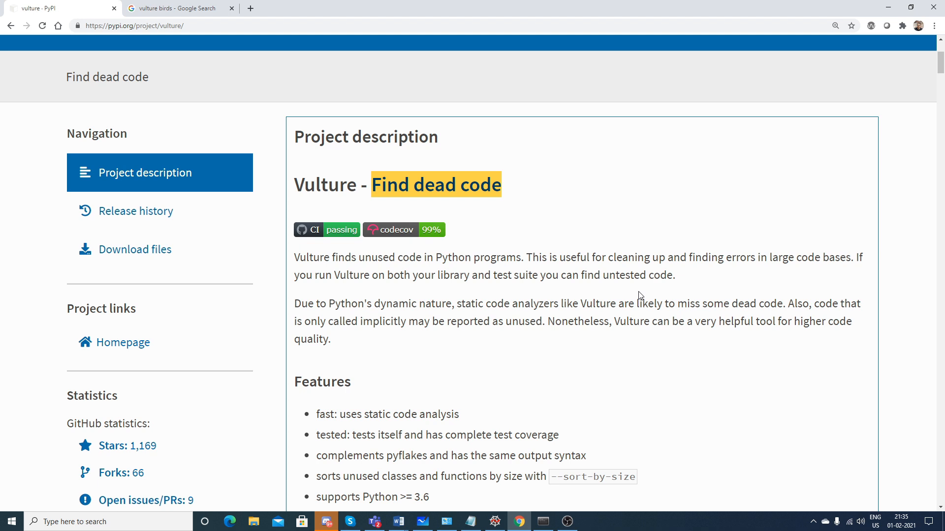
{"action": "mouse_move", "coordinate": [683, 296]}
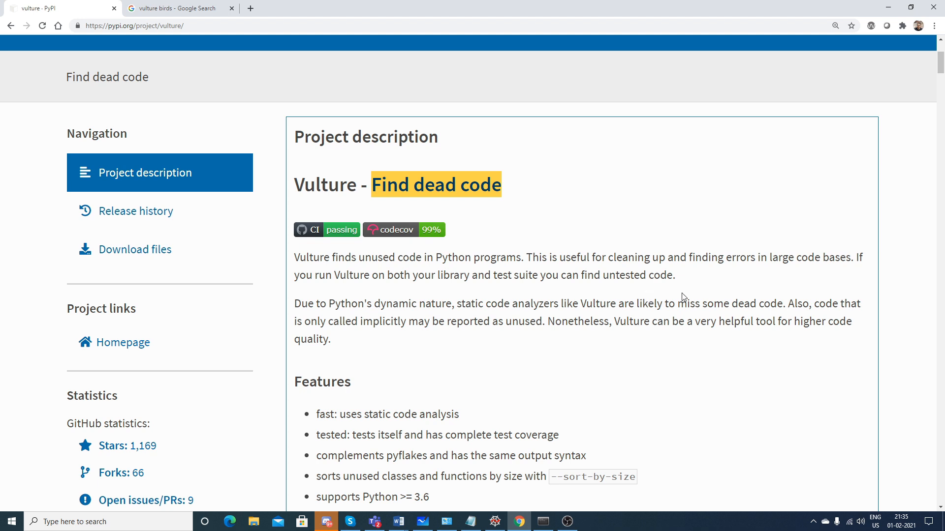
{"action": "mouse_move", "coordinate": [475, 290]}
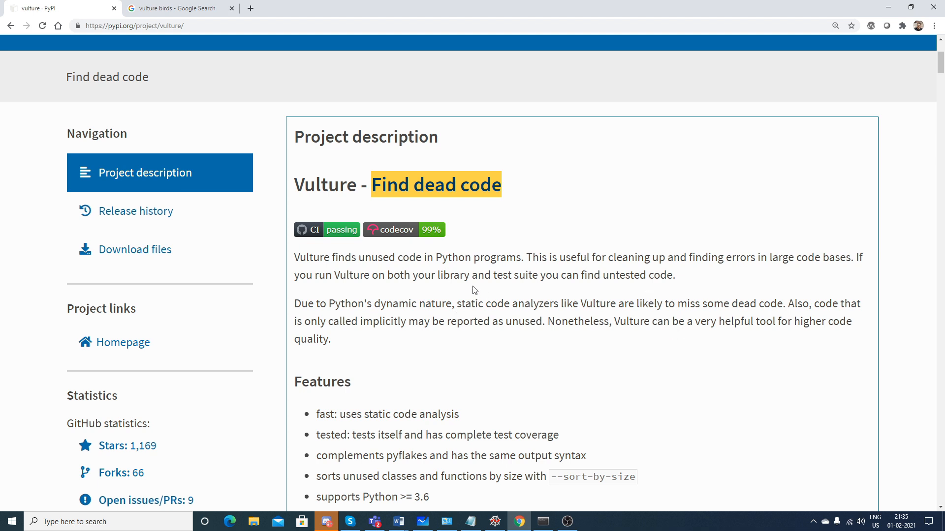
{"action": "mouse_move", "coordinate": [771, 227]}
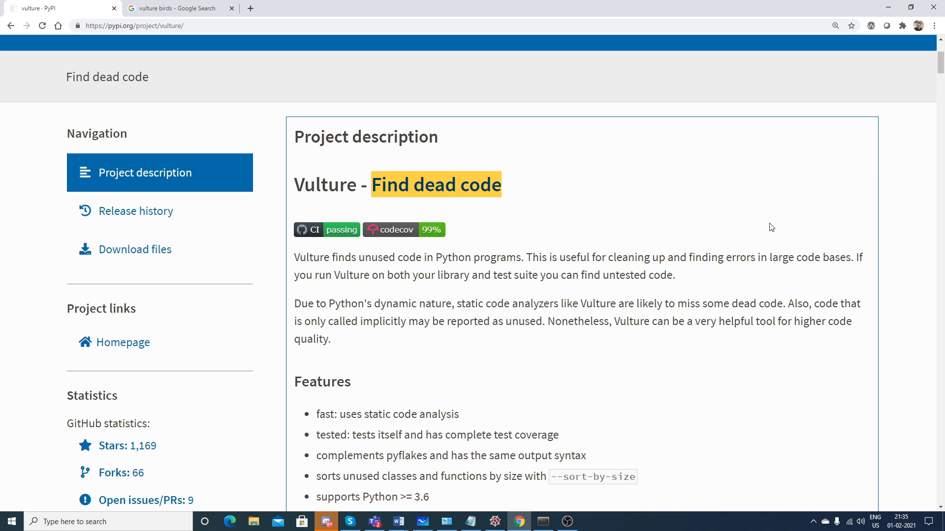
{"action": "mouse_move", "coordinate": [671, 231]}
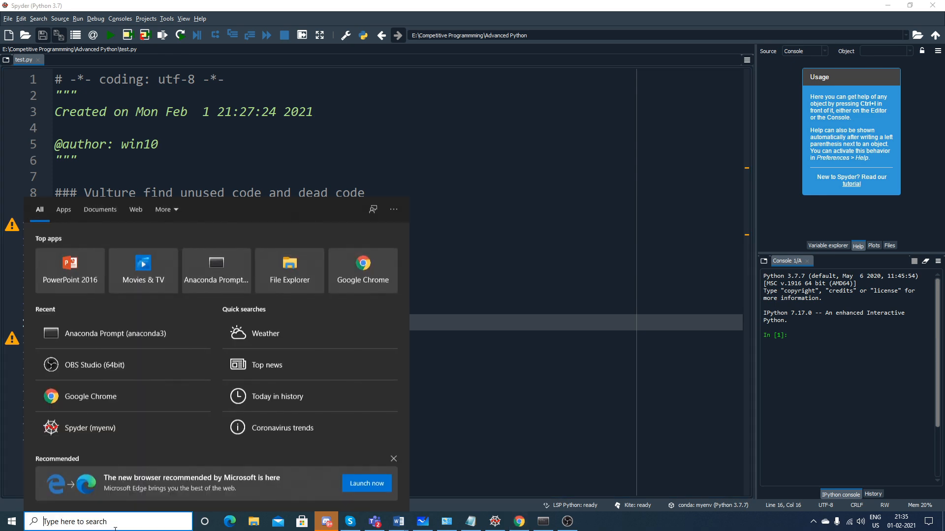
Activate the myenv environment in Anaconda Prompt.
{"action": "left_click", "coordinate": [103, 333]}
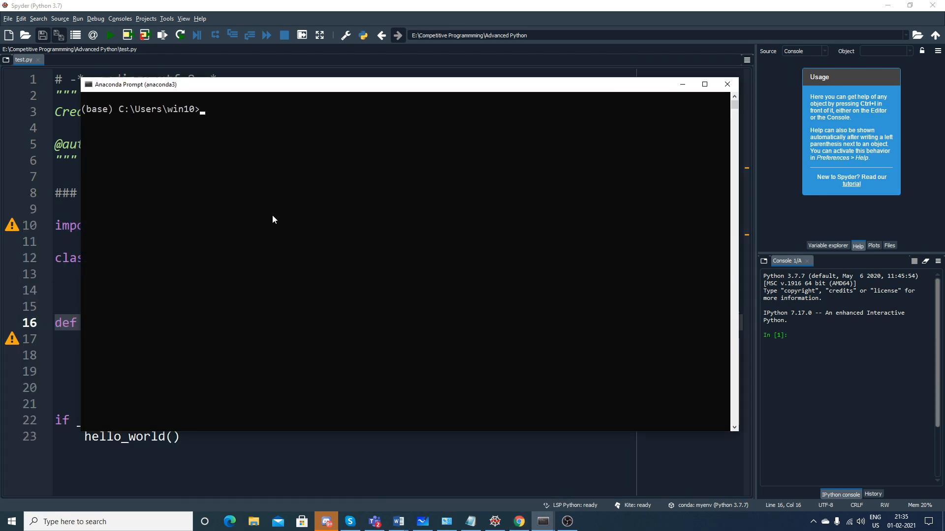
{"action": "type", "text": "acti"}
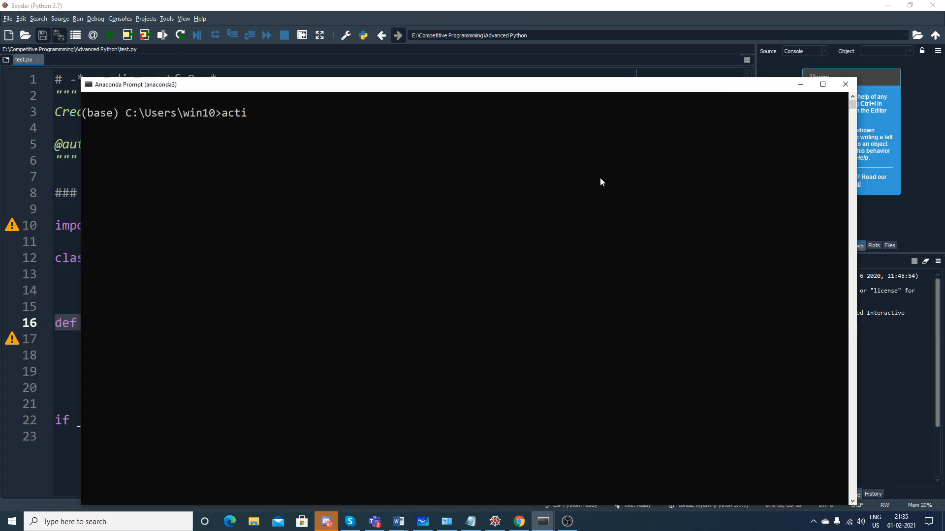
{"action": "type", "text": "vate mye"}
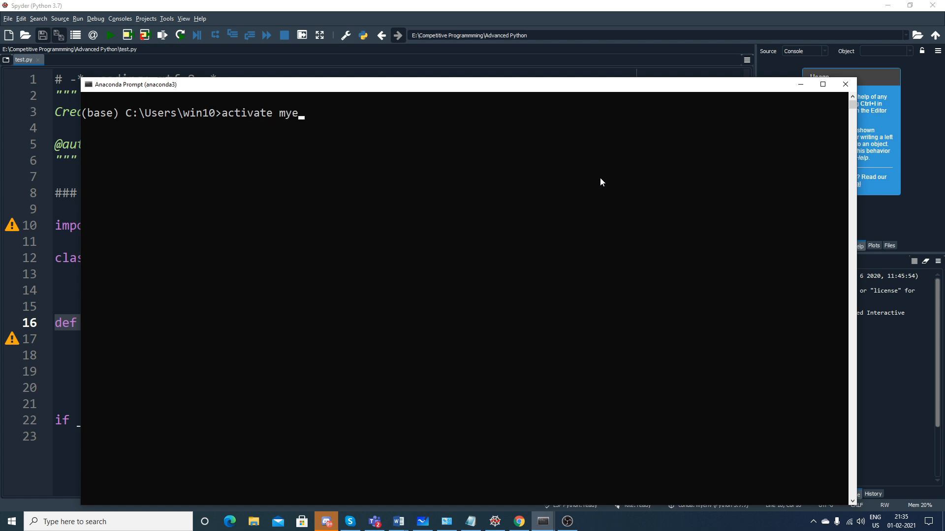
{"action": "key", "text": "Return"}
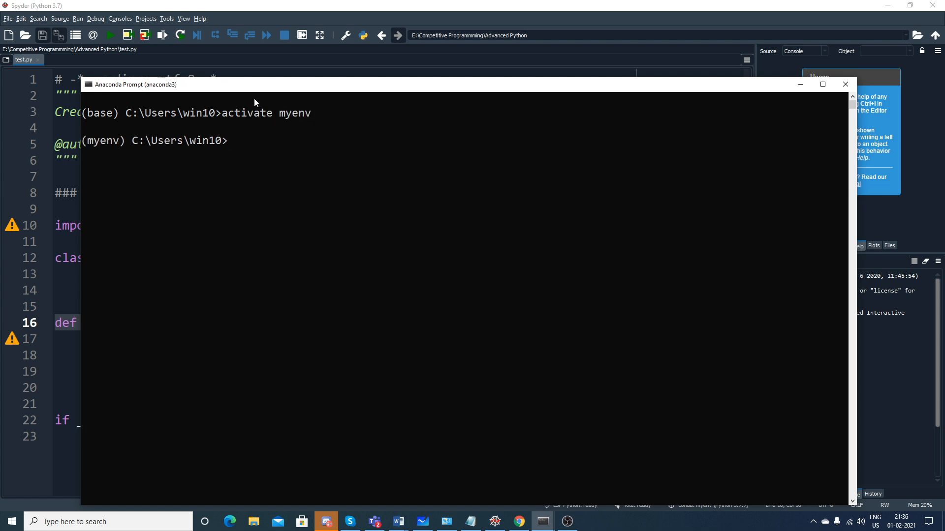
Enter 'pip install vulture' to confirm vulture is installed in myenv.
{"action": "type", "text": "pip i"}
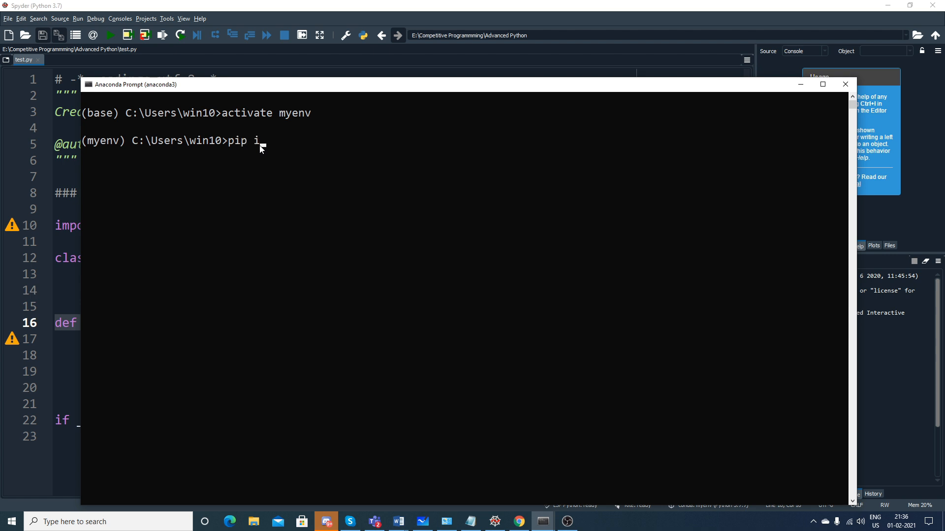
{"action": "type", "text": "nstall"}
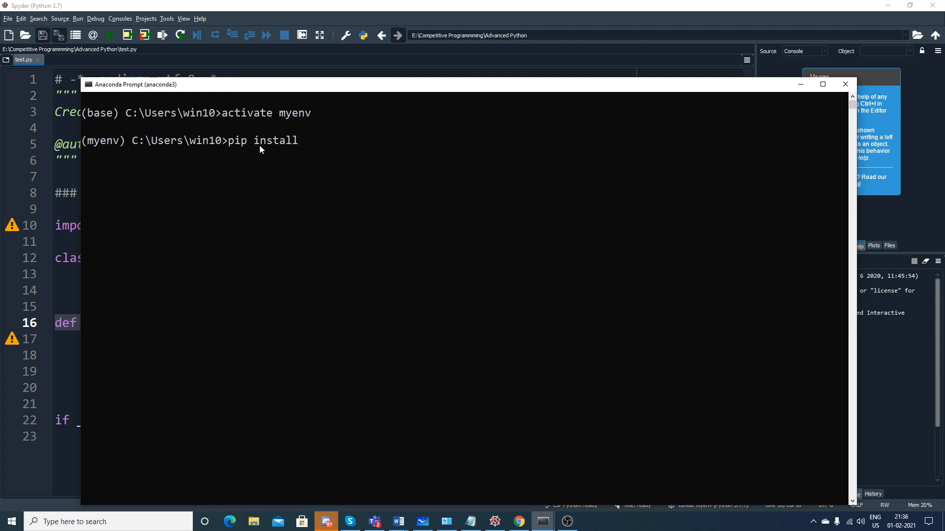
{"action": "type", "text": "vulture"}
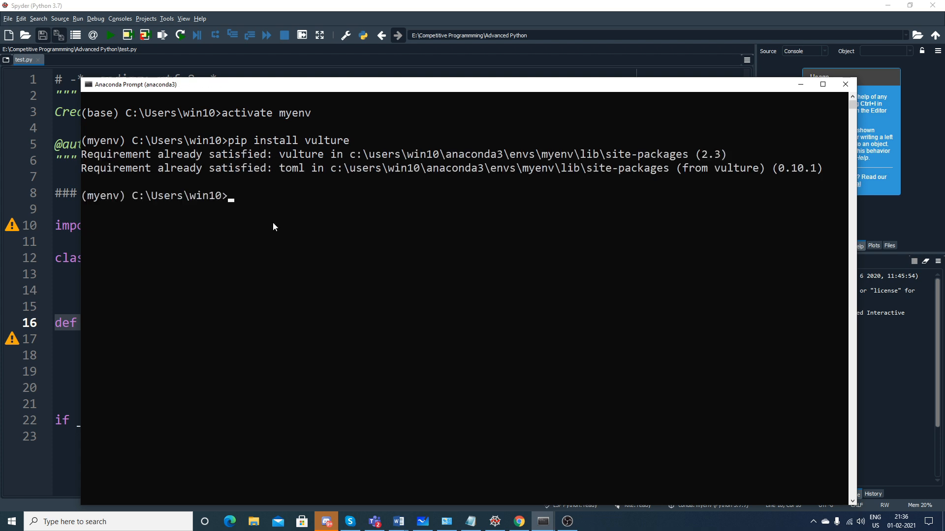
{"action": "mouse_move", "coordinate": [273, 227]}
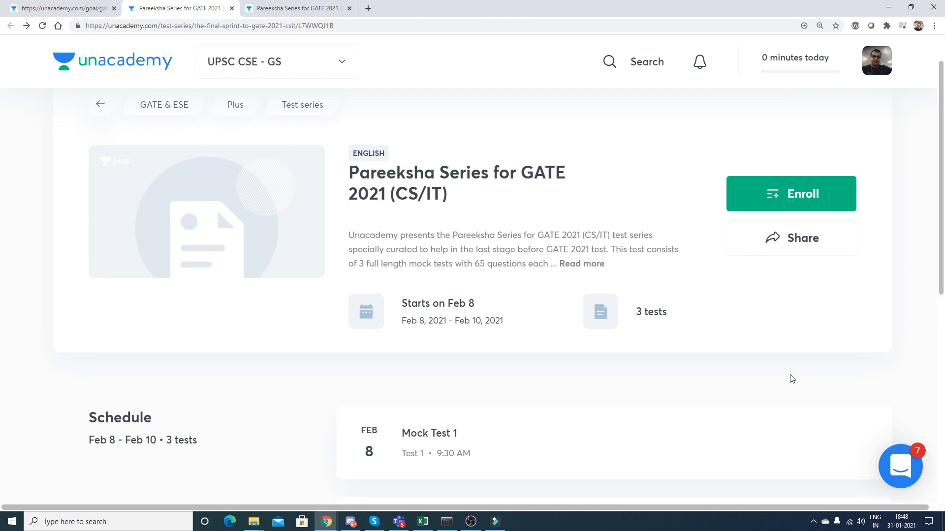
{"action": "mouse_move", "coordinate": [349, 193]}
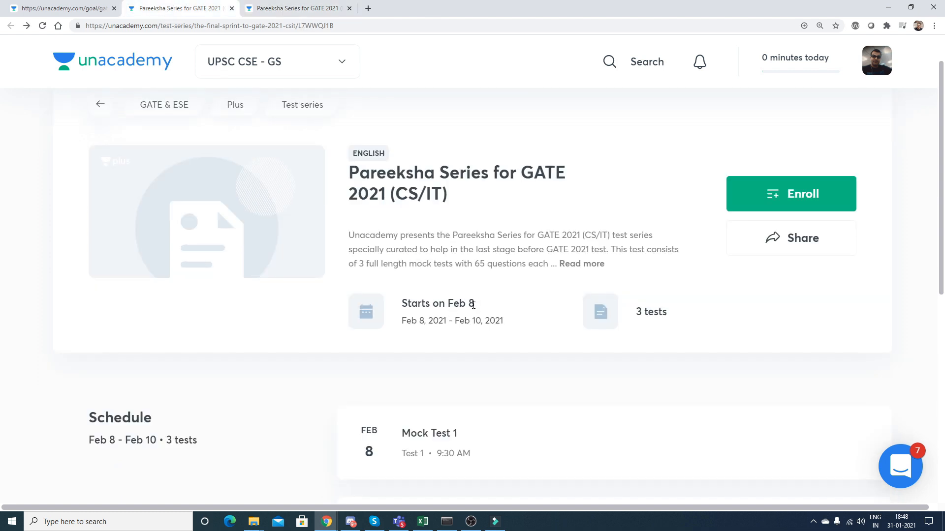
Expand and close the series About description, then scroll to the Feb 8–10 mock test schedule.
{"action": "left_click", "coordinate": [580, 264]}
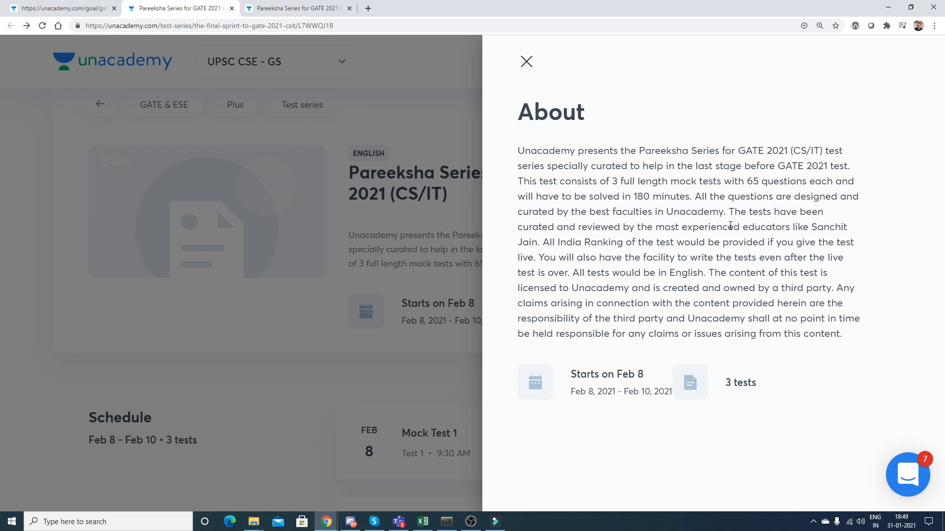
{"action": "mouse_move", "coordinate": [511, 85]}
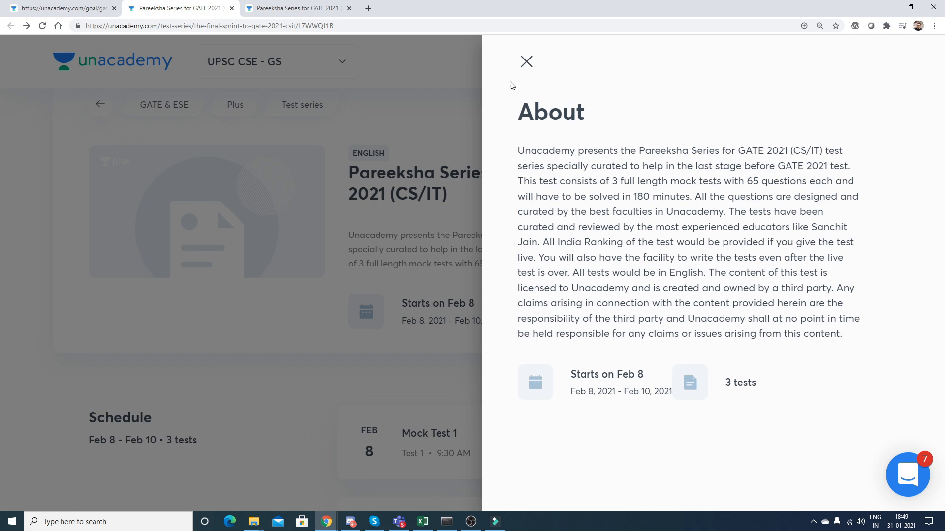
{"action": "left_click", "coordinate": [525, 61]}
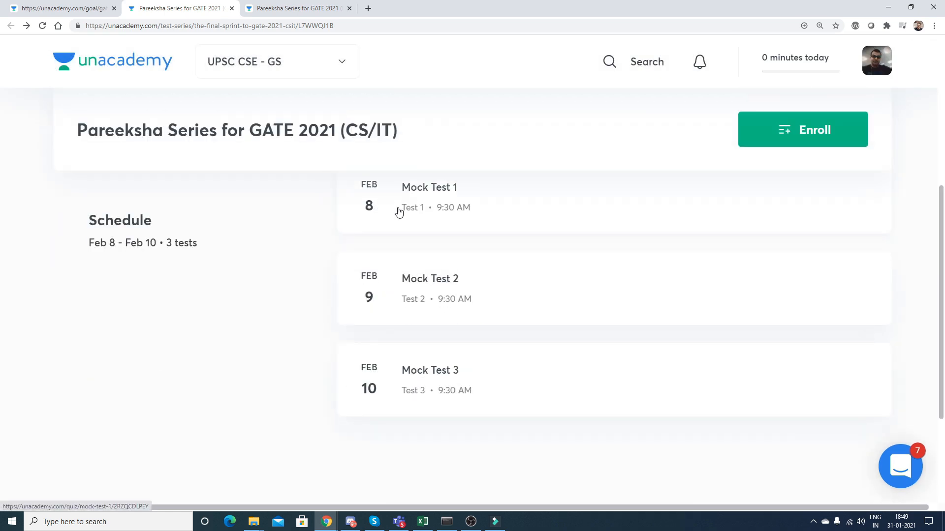
{"action": "scroll", "scroll_direction": "down", "scroll_amount": 3}
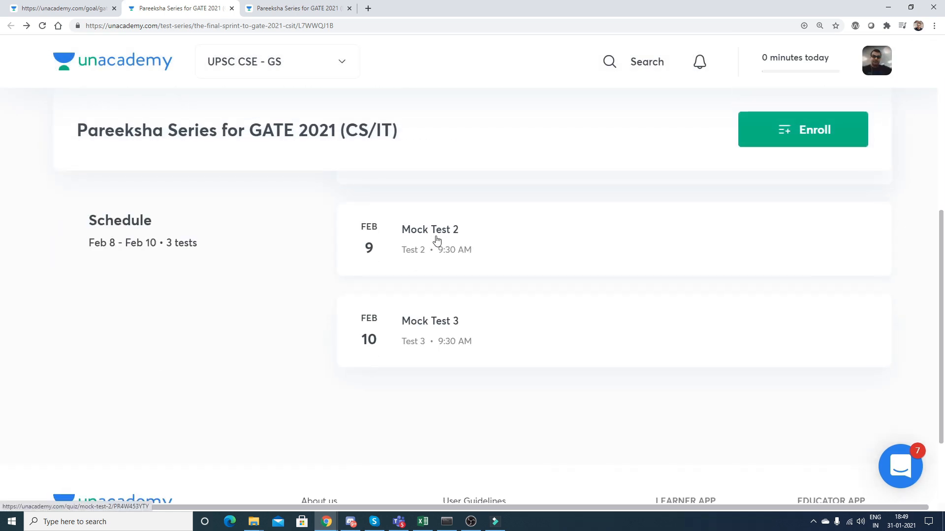
{"action": "mouse_move", "coordinate": [368, 348]}
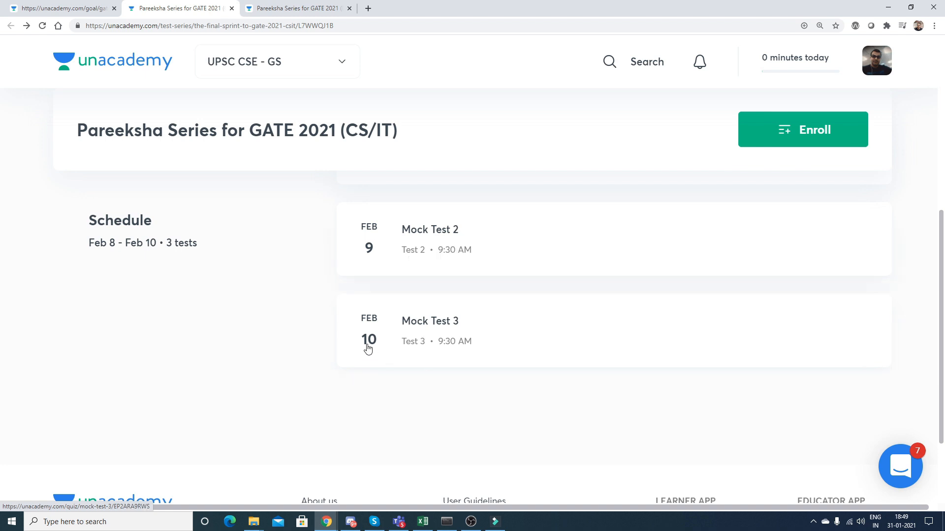
{"action": "mouse_move", "coordinate": [445, 359]}
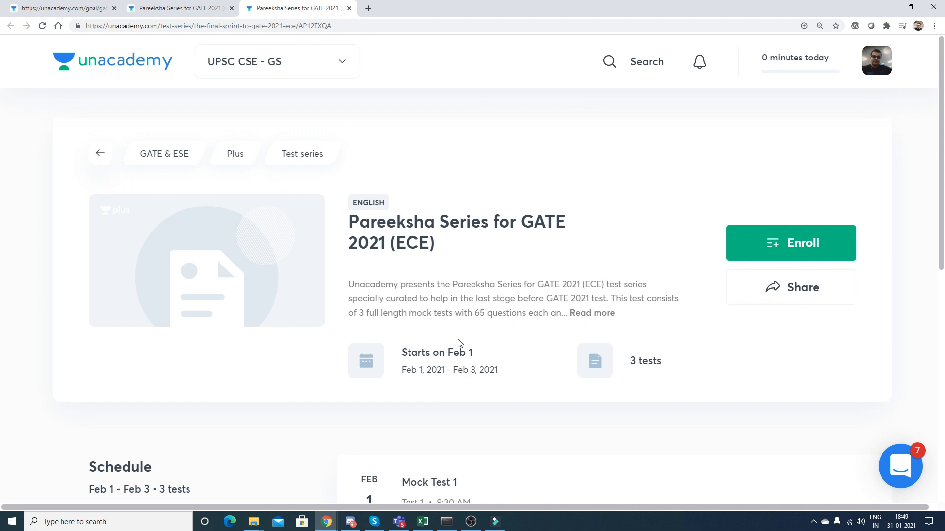
Scroll the ECE series schedule, then switch to the GATE & ESE PLUS and ICONIC plans page.
{"action": "scroll", "scroll_direction": "down", "scroll_amount": 3}
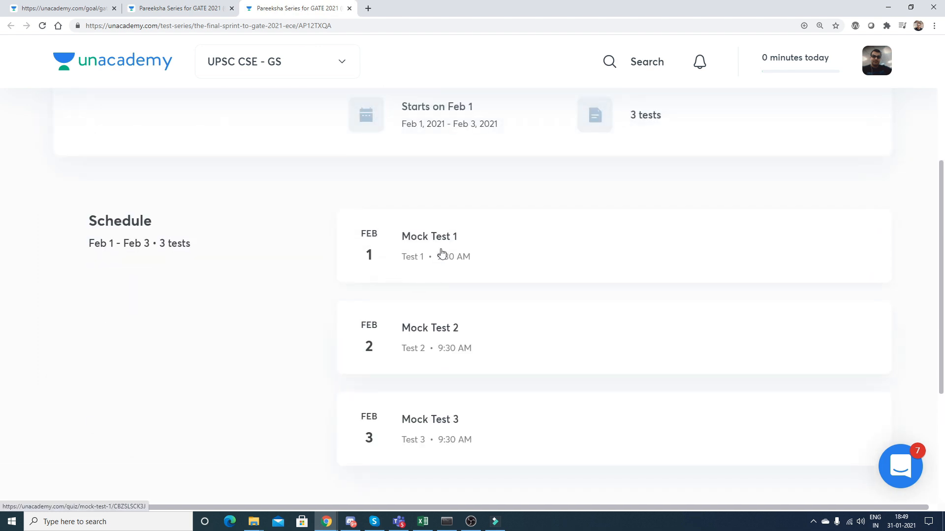
{"action": "mouse_move", "coordinate": [448, 365]}
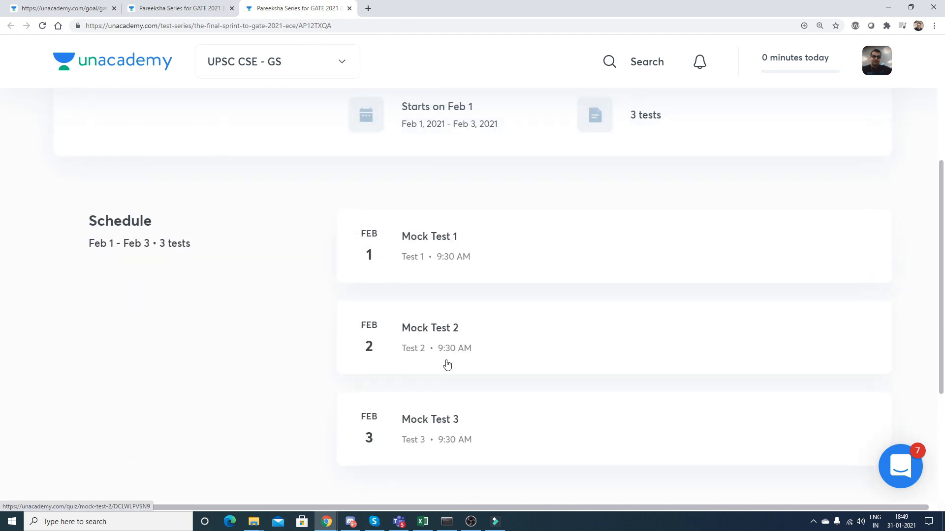
{"action": "scroll", "scroll_direction": "down", "scroll_amount": 3}
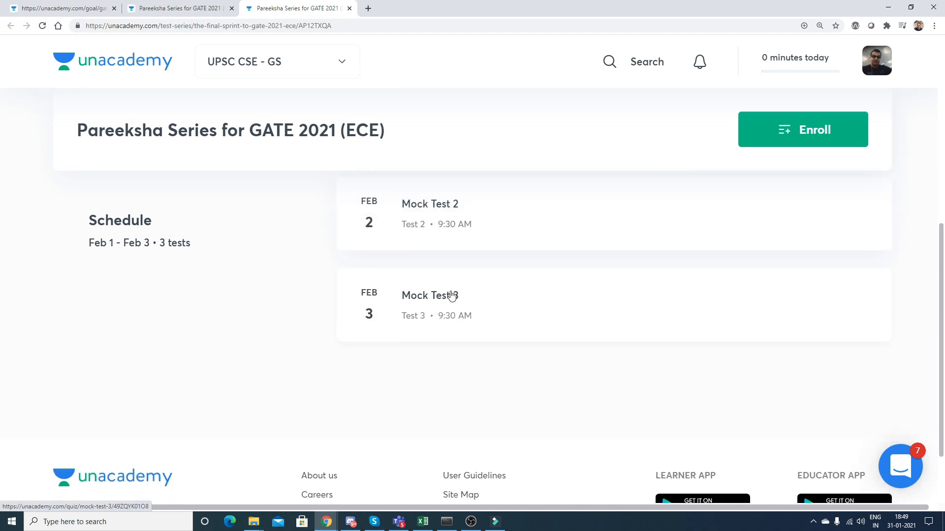
{"action": "scroll", "scroll_direction": "up", "scroll_amount": 3}
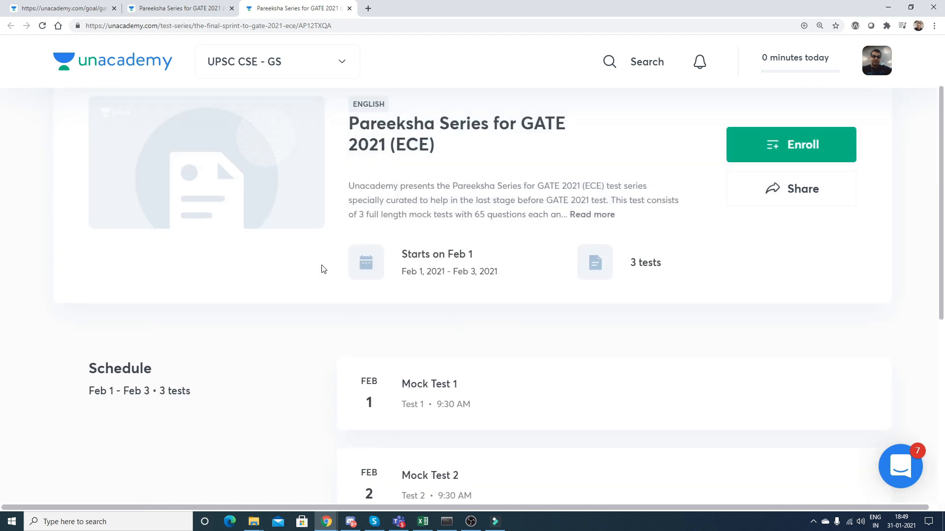
{"action": "mouse_move", "coordinate": [269, 344]}
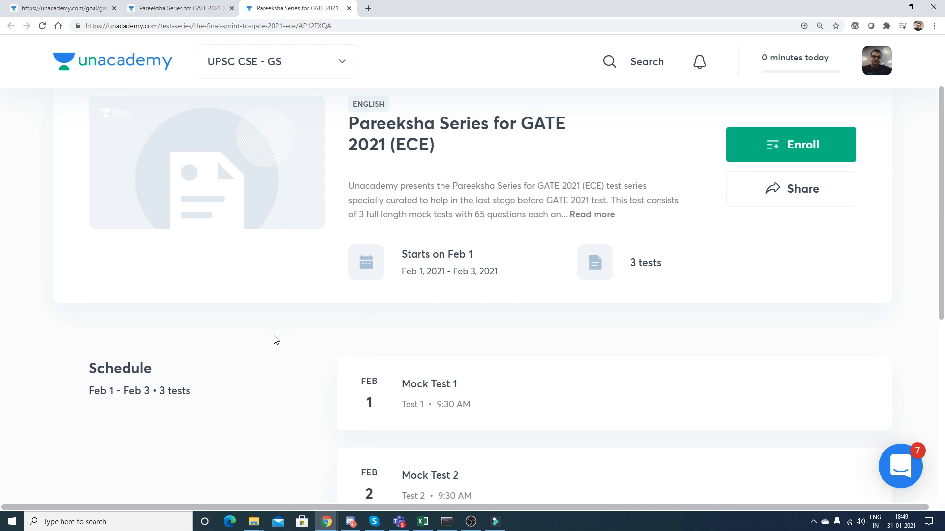
{"action": "left_click", "coordinate": [790, 145]}
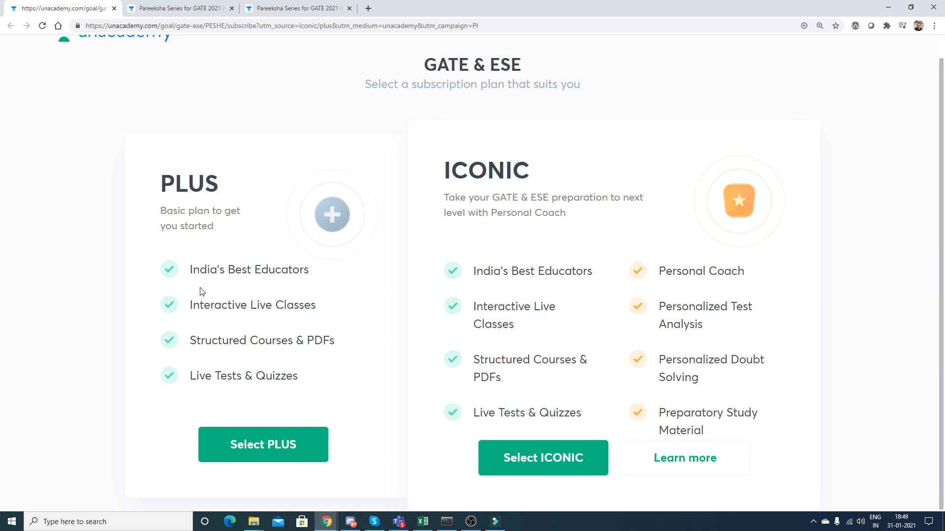
{"action": "mouse_move", "coordinate": [173, 283]}
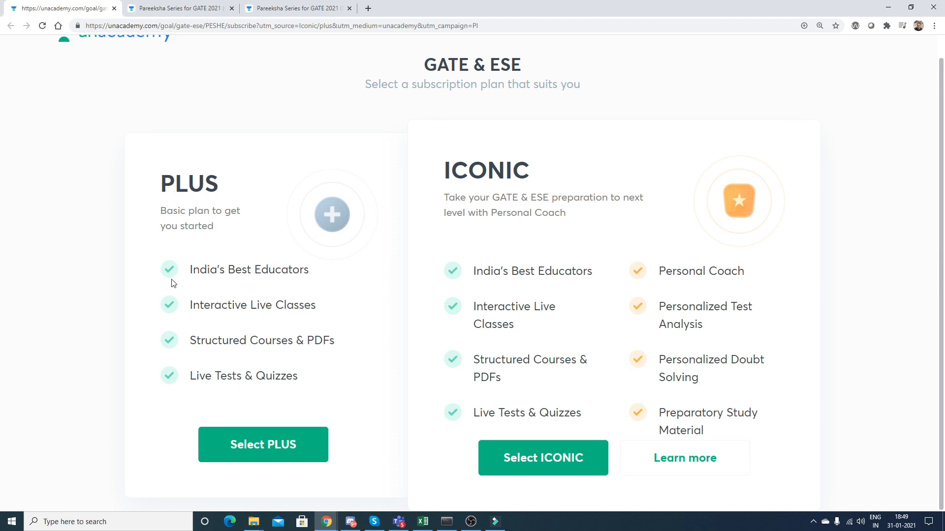
{"action": "mouse_move", "coordinate": [217, 287]}
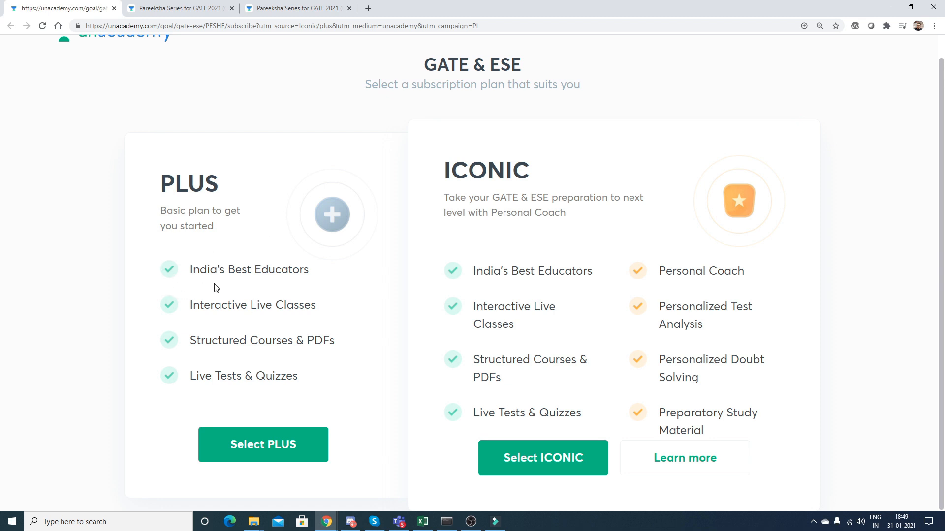
{"action": "mouse_move", "coordinate": [207, 316]}
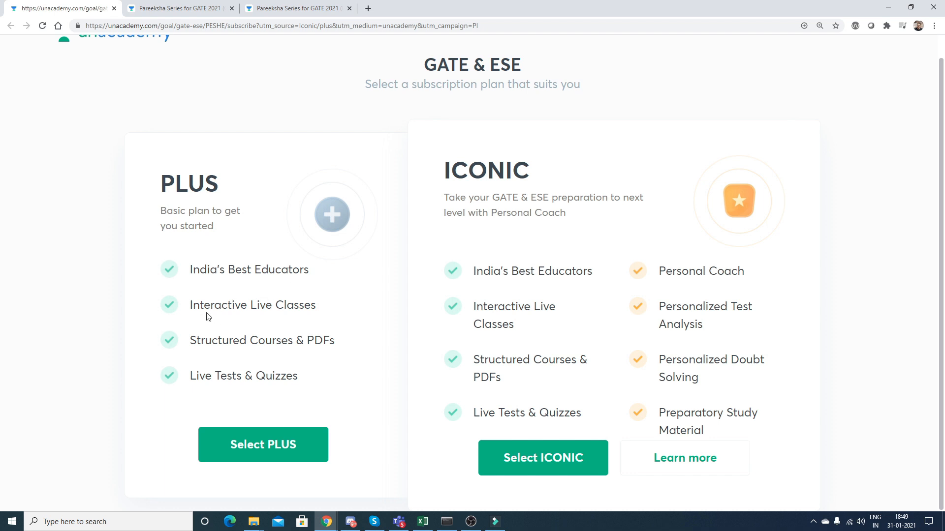
{"action": "mouse_move", "coordinate": [329, 376]}
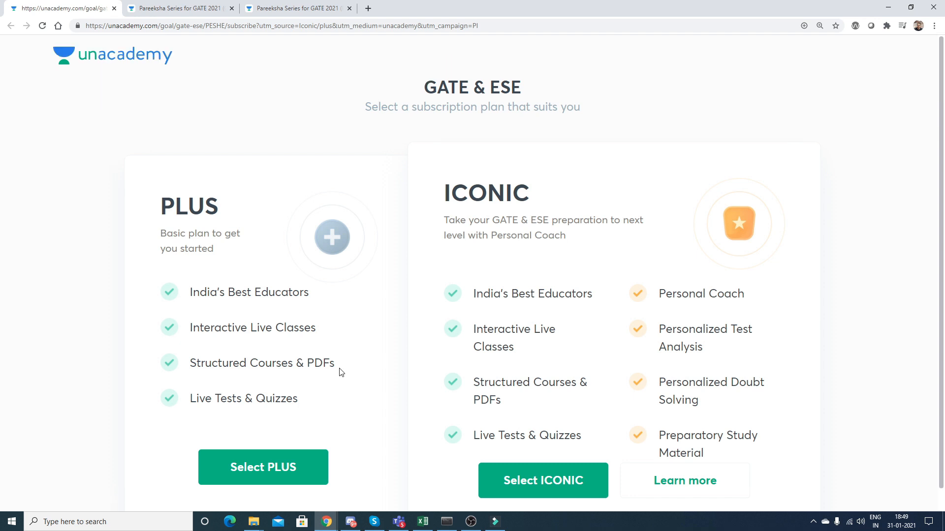
{"action": "mouse_move", "coordinate": [341, 353]}
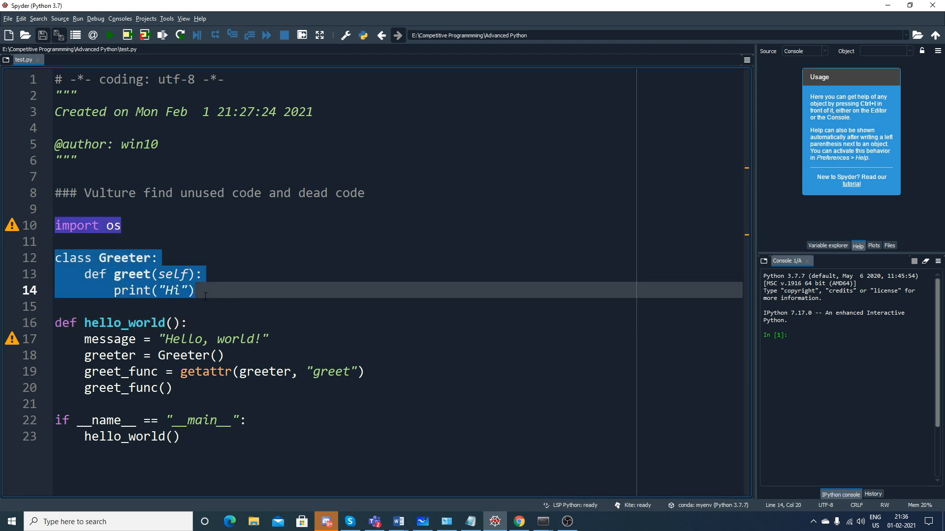
{"action": "left_click", "coordinate": [78, 274]}
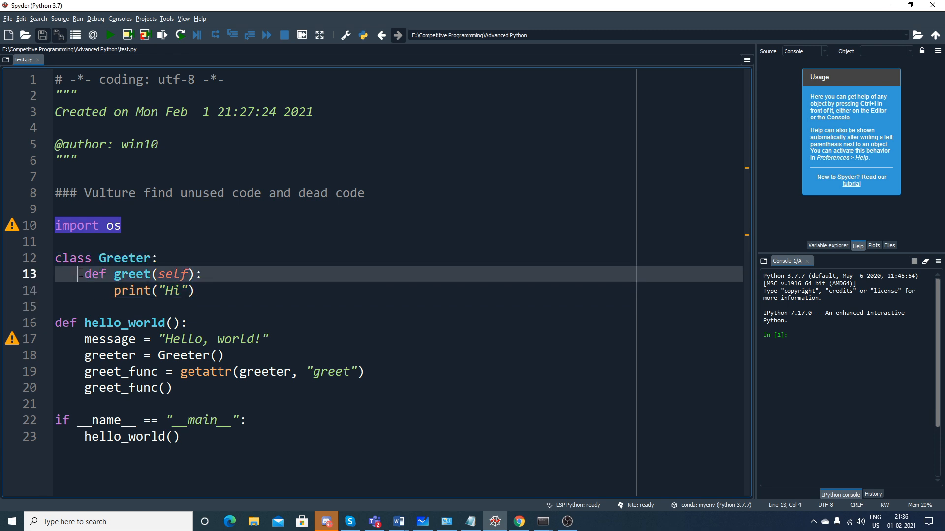
{"action": "left_click", "coordinate": [195, 290]}
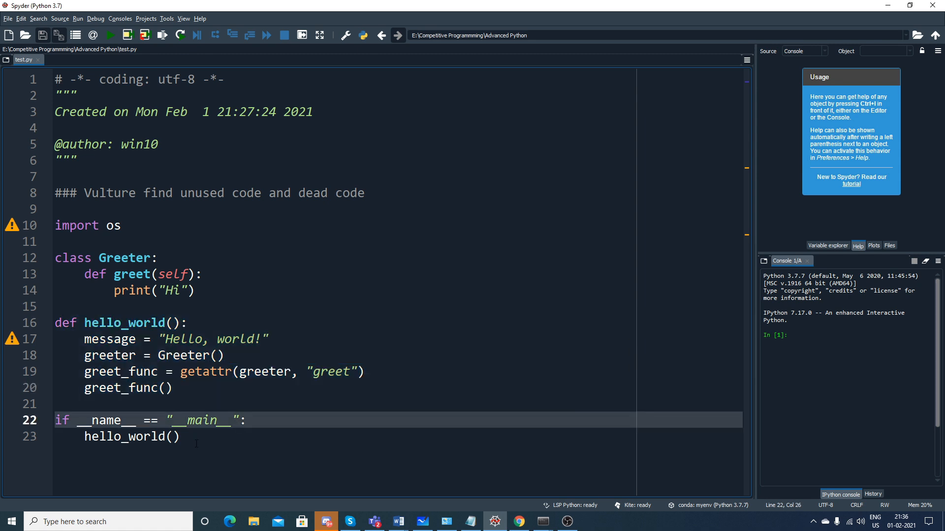
{"action": "left_click", "coordinate": [131, 437]}
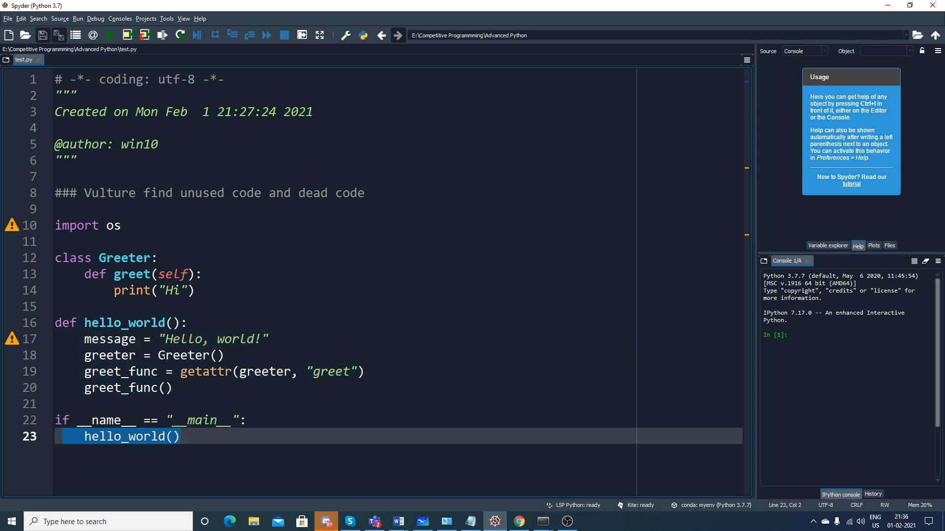
{"action": "left_click", "coordinate": [175, 338]}
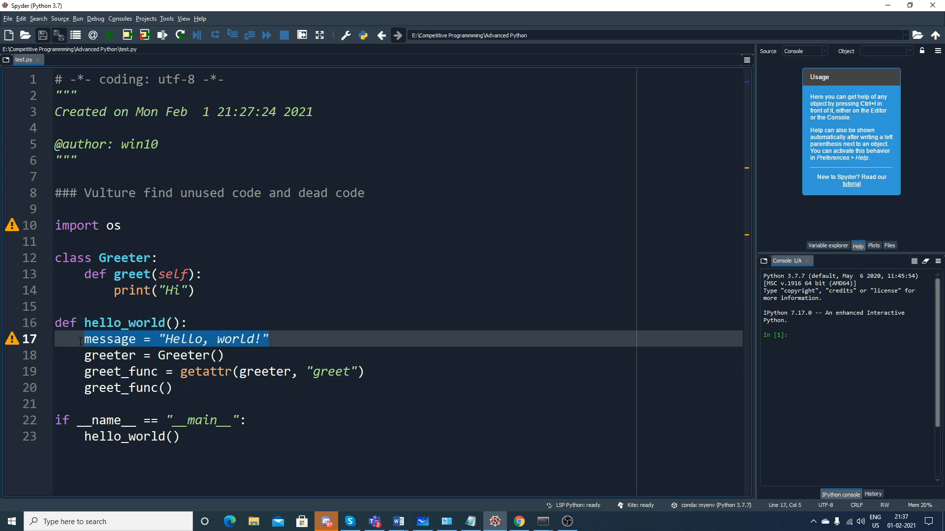
{"action": "left_click", "coordinate": [87, 225]}
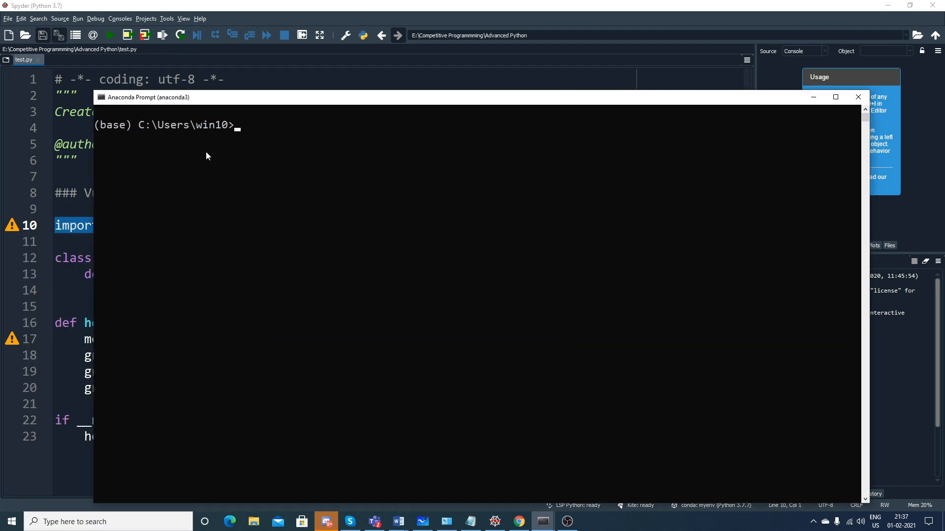
{"action": "mouse_move", "coordinate": [569, 45]}
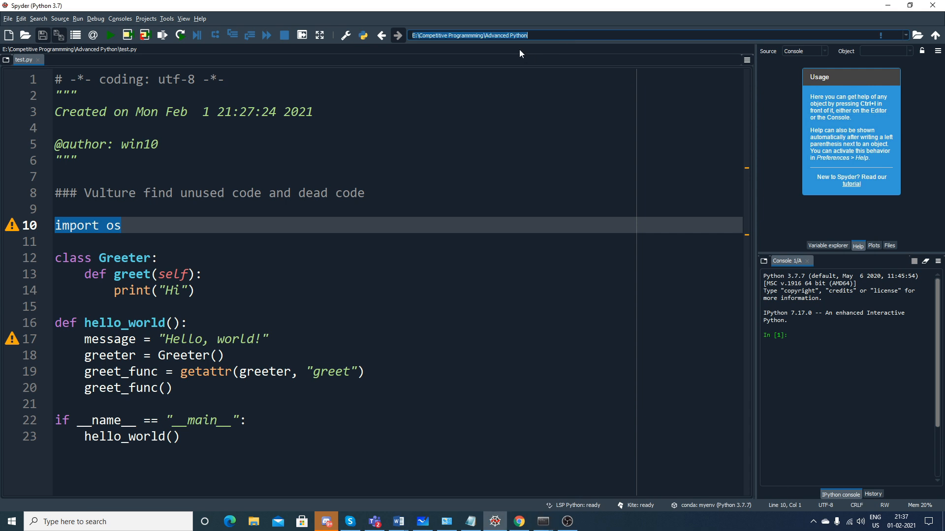
Switch to drive E, activate myenv, and cd into E:\Competitive Programmming\Advanced Python.
{"action": "left_click", "coordinate": [541, 521]}
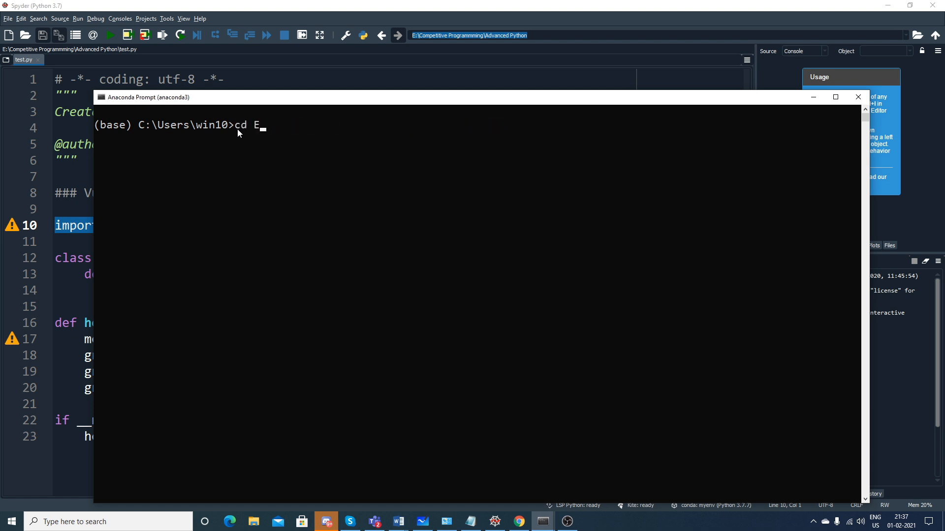
{"action": "type", "text": ":"}
{"action": "key", "text": "Return"}
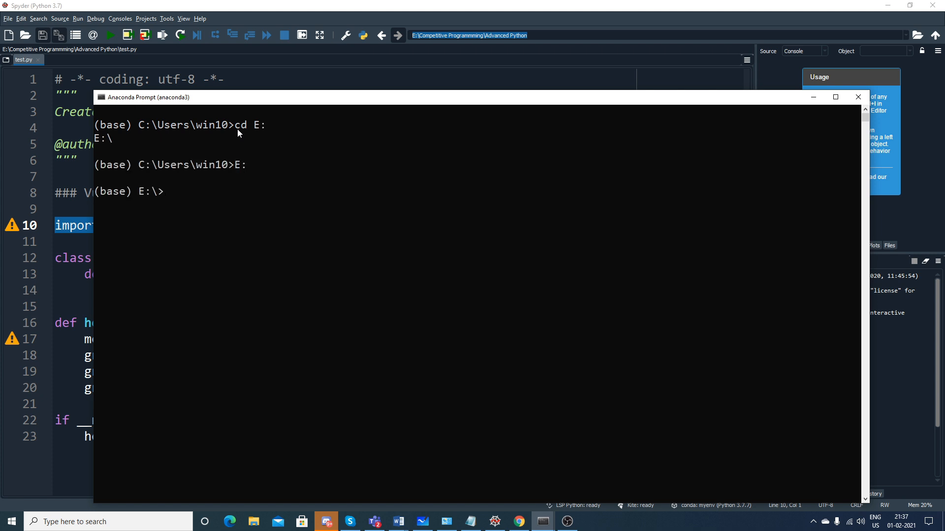
{"action": "mouse_move", "coordinate": [130, 169]}
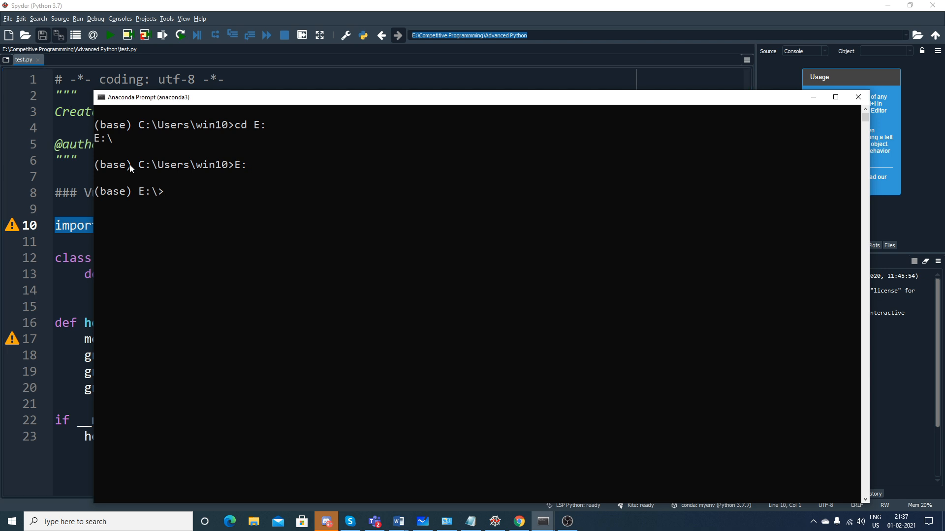
{"action": "type", "text": "activate myenv"}
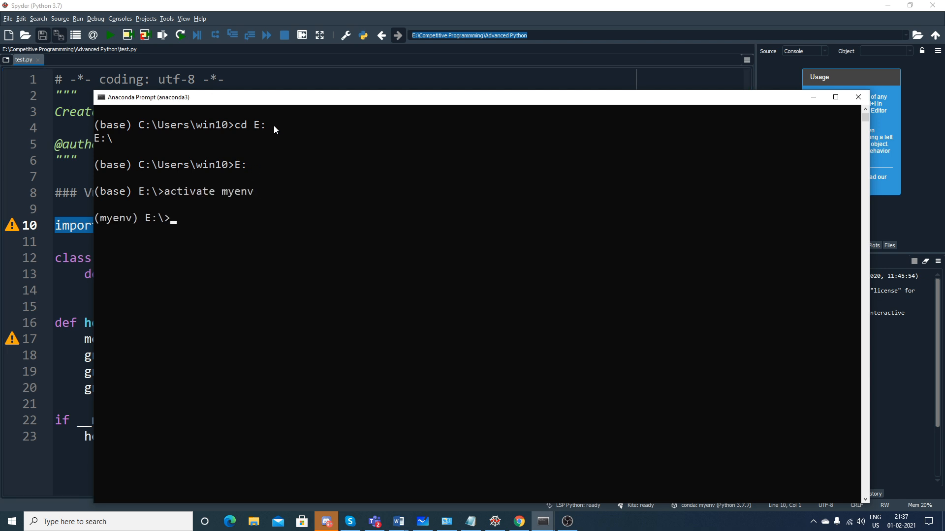
{"action": "mouse_move", "coordinate": [212, 228]}
{"action": "type", "text": "cd"}
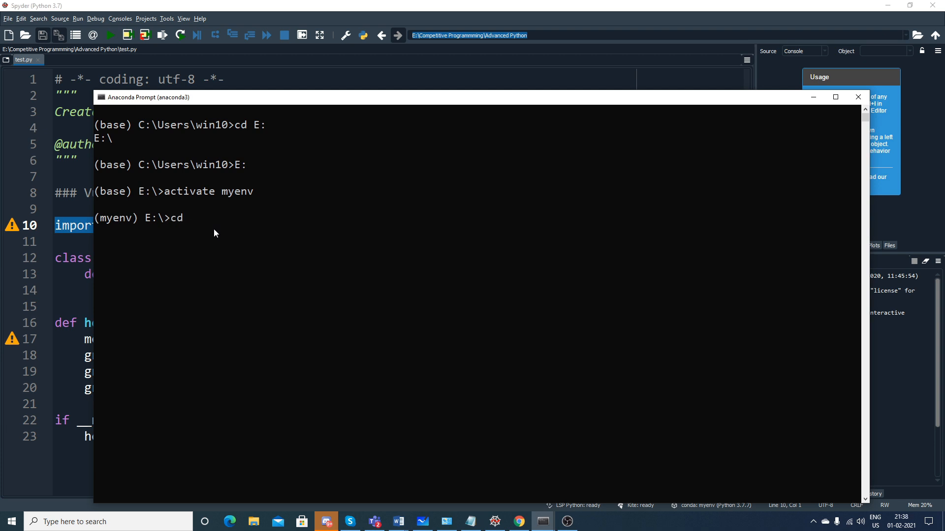
{"action": "key", "text": "Return"}
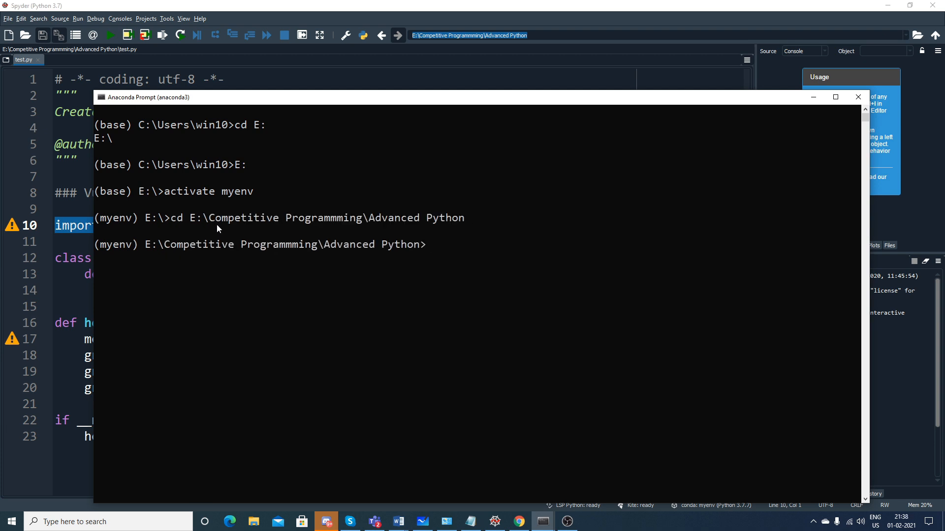
Clear the prompt with cls and enter 'vulture test.py'.
{"action": "type", "text": "cl"}
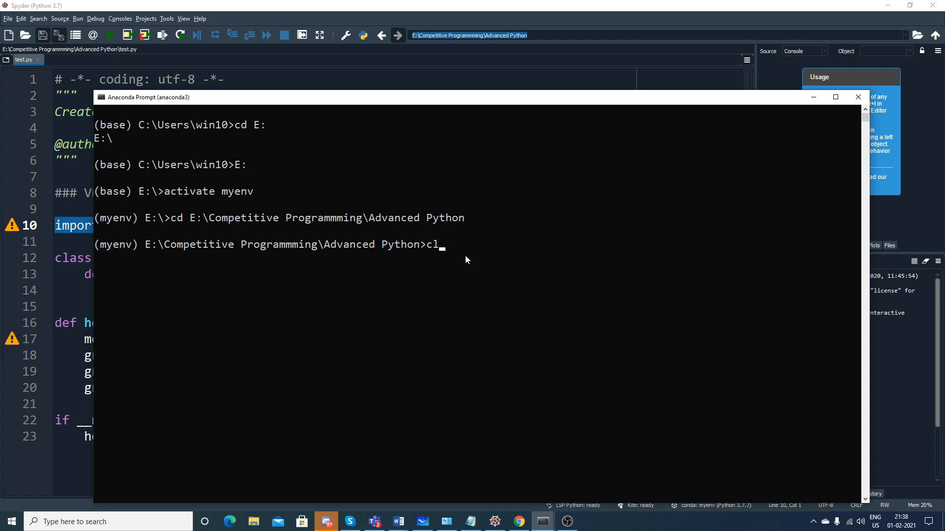
{"action": "key", "text": "Return"}
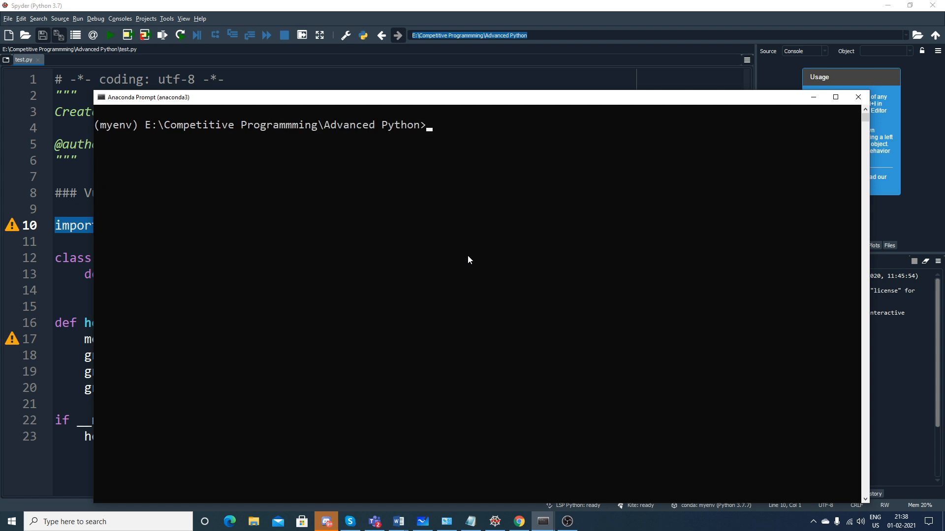
{"action": "type", "text": "vulture"}
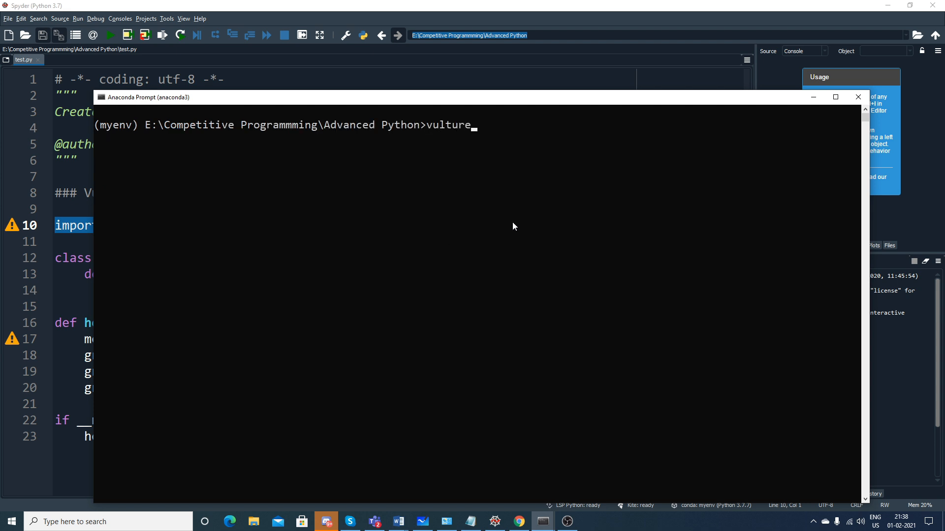
{"action": "type", "text": "test."}
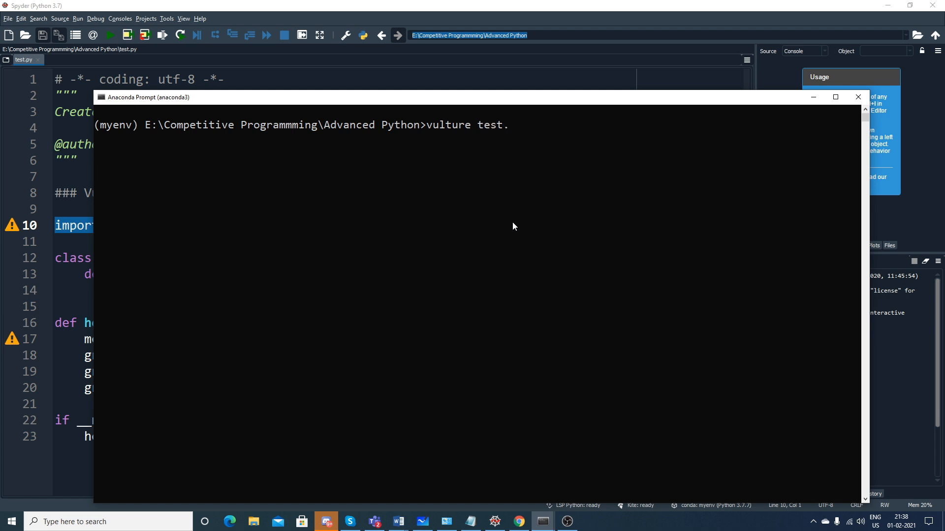
{"action": "type", "text": "py"}
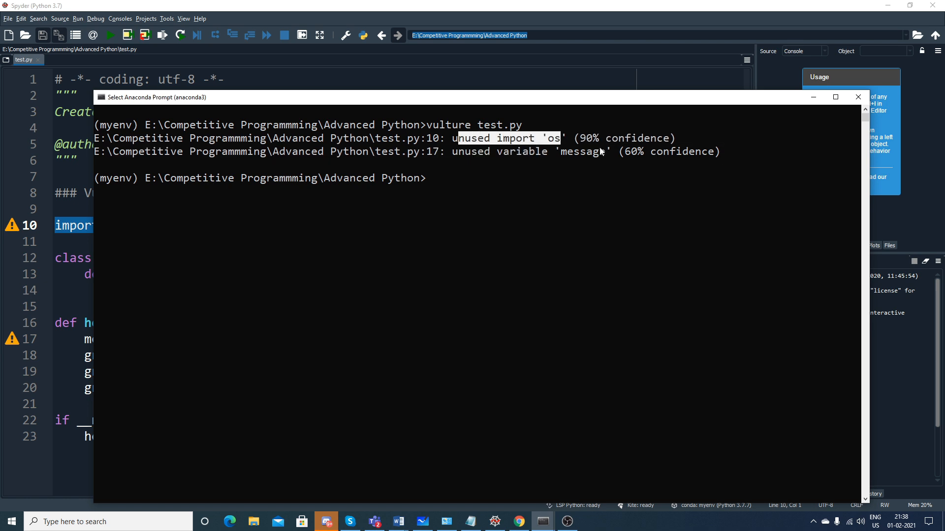
{"action": "mouse_move", "coordinate": [421, 157]}
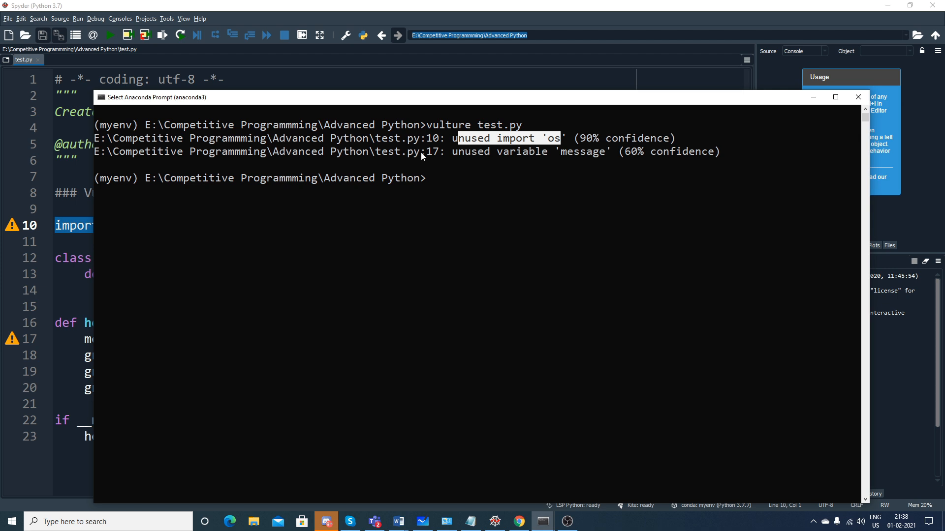
{"action": "mouse_move", "coordinate": [626, 156]}
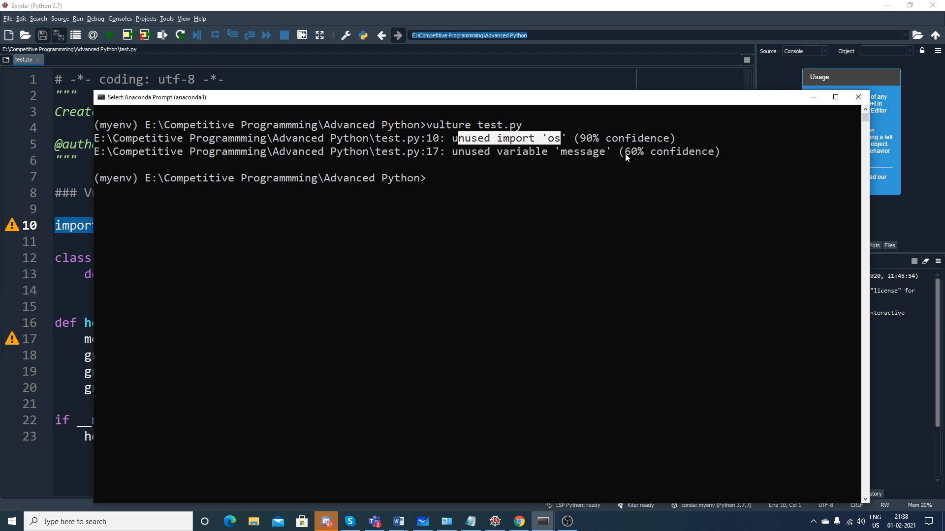
{"action": "mouse_move", "coordinate": [681, 156]}
{"action": "type", "text": "import pa"}
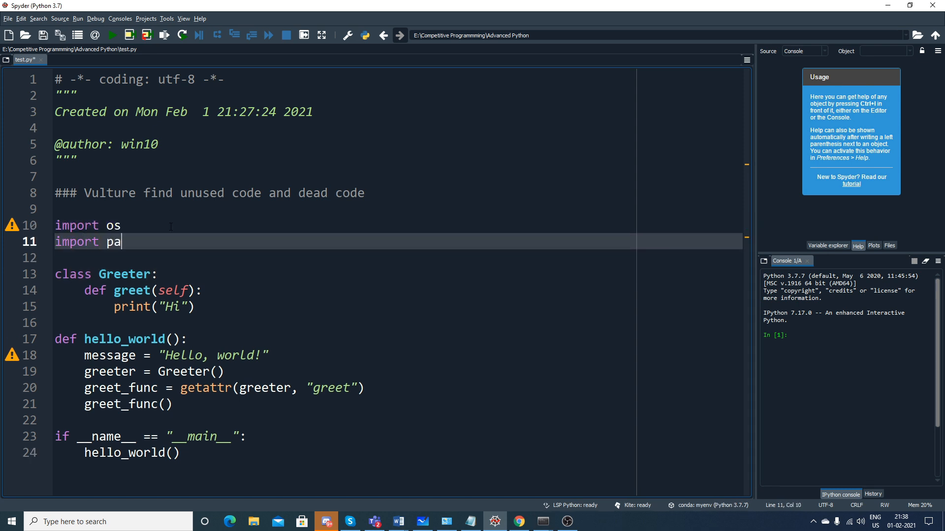
Add 'import pandas as pd', 'import numpy as np' and the variable var=123.
{"action": "type", "text": "ndas as pd"}
{"action": "left_click", "coordinate": [396, 258]}
{"action": "type", "text": "import"}
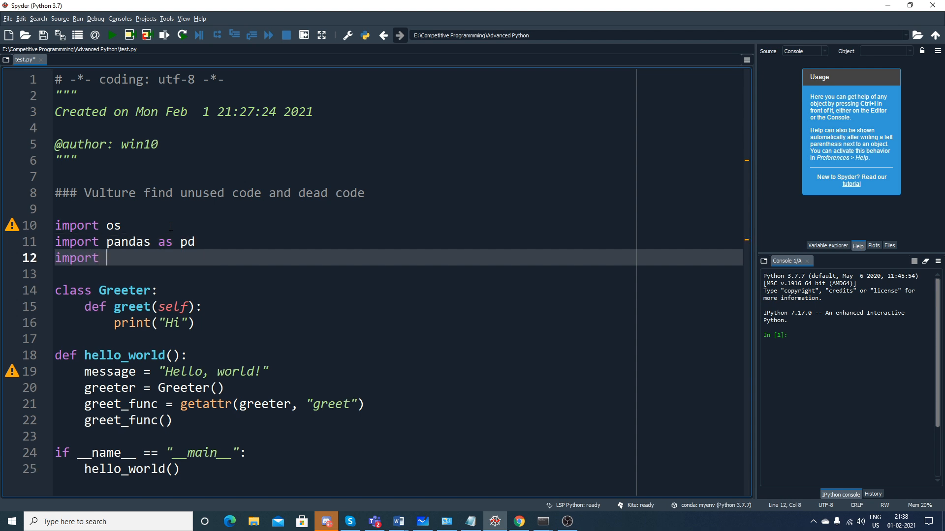
{"action": "type", "text": "mu"}
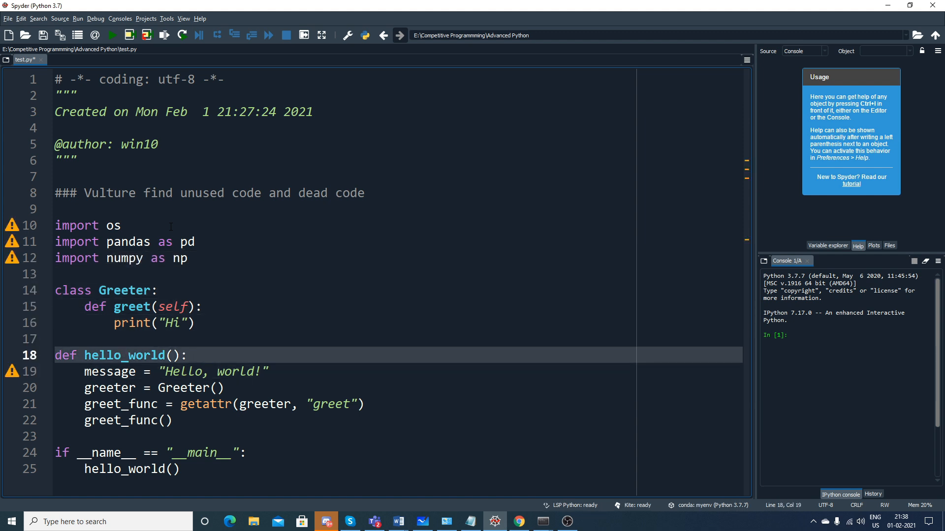
{"action": "type", "text": "var"}
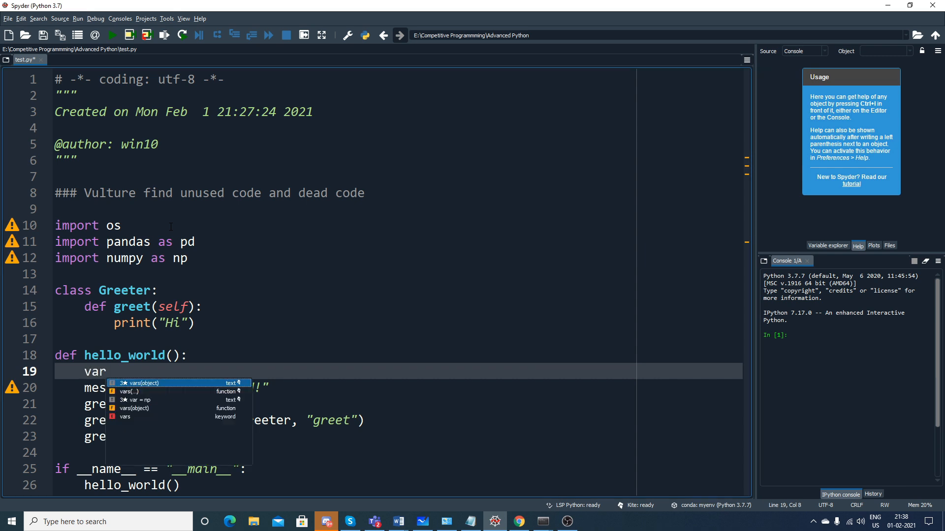
{"action": "type", "text": "=123"}
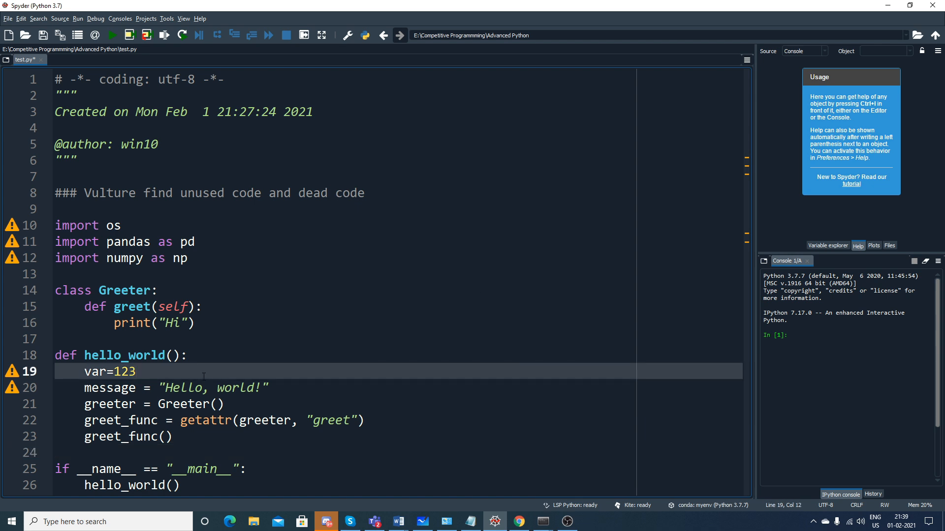
Add var2=123+34 and var3=10 inside hello_world, then save test.py.
{"action": "type", "text": "var"}
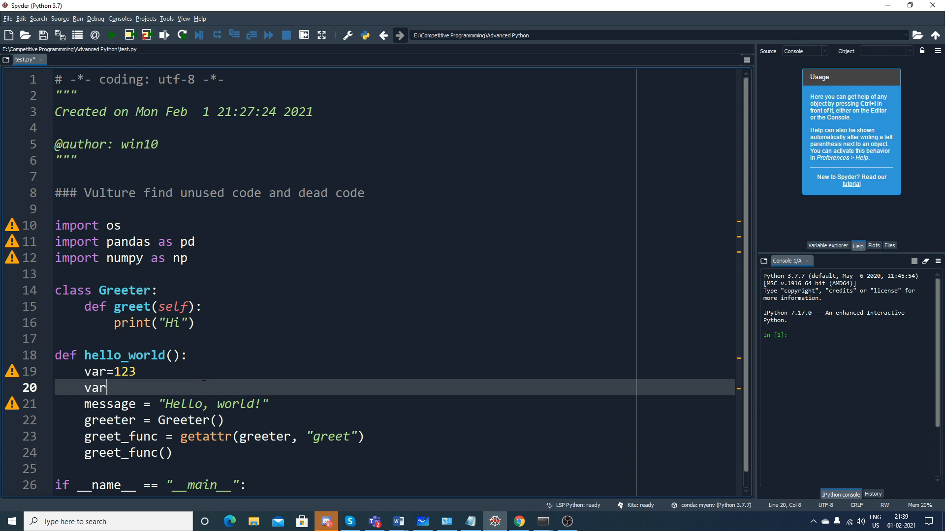
{"action": "type", "text": "2=123+34"}
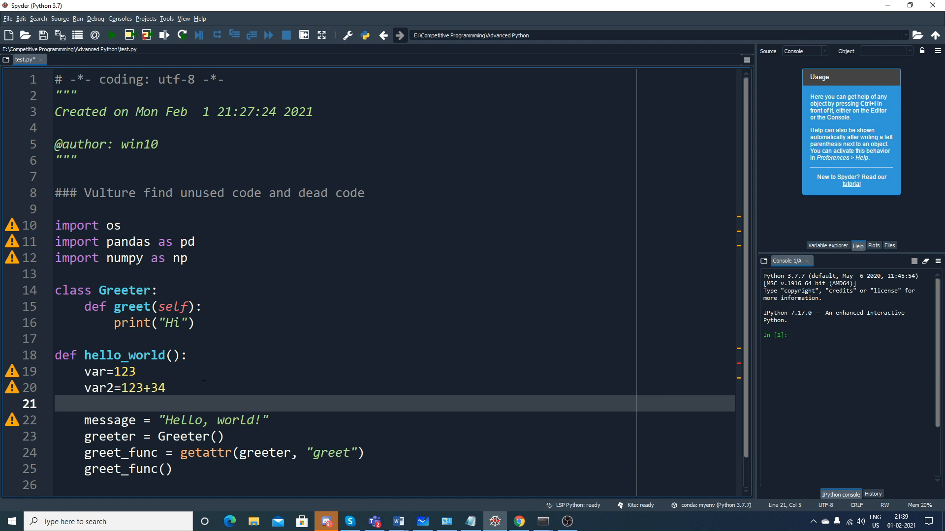
{"action": "type", "text": "var3=10"}
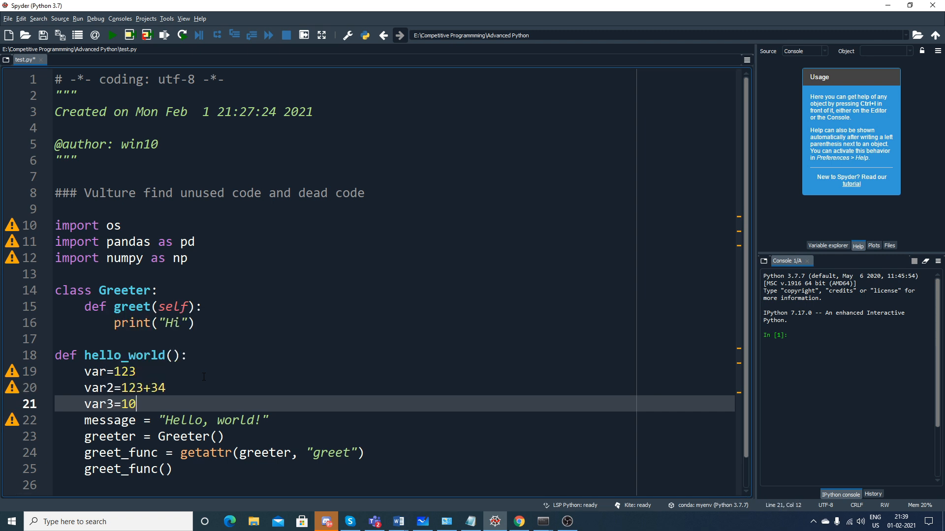
{"action": "scroll", "scroll_direction": "down", "scroll_amount": 3}
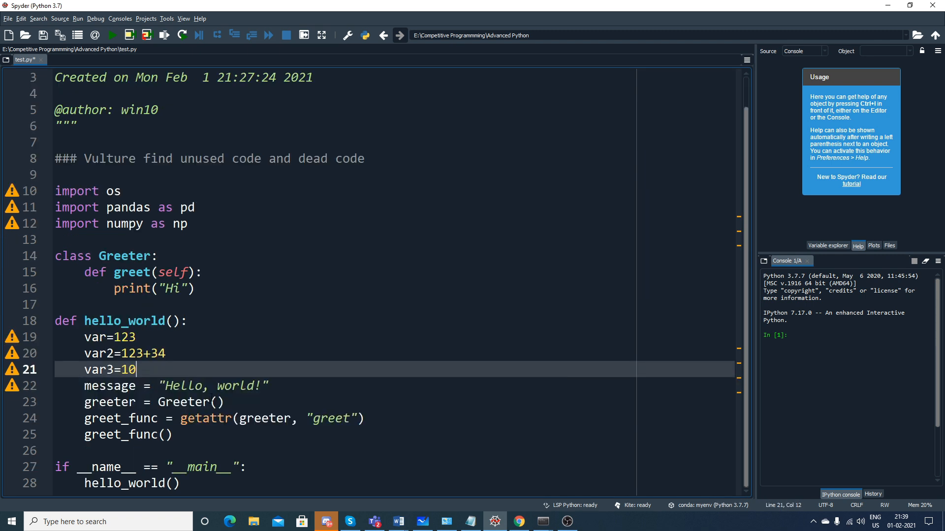
{"action": "key", "text": "ctrl+s"}
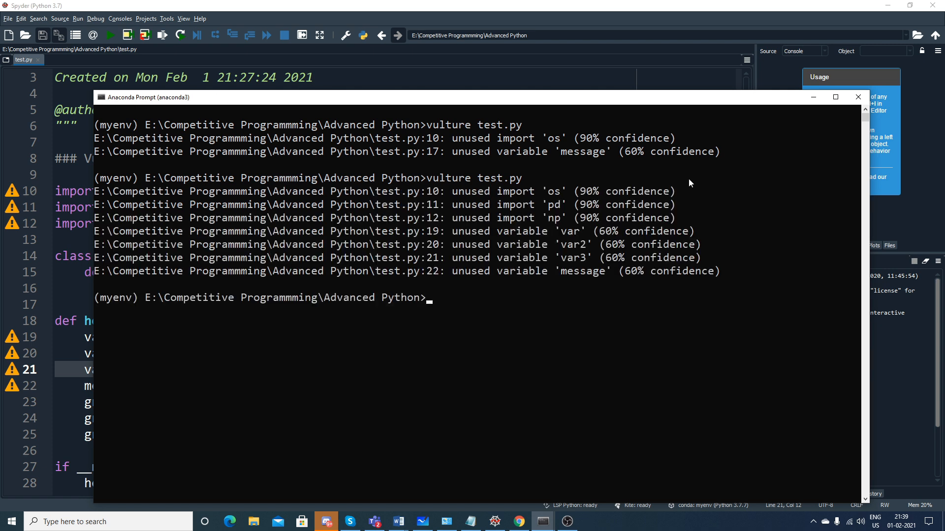
{"action": "mouse_move", "coordinate": [585, 243]}
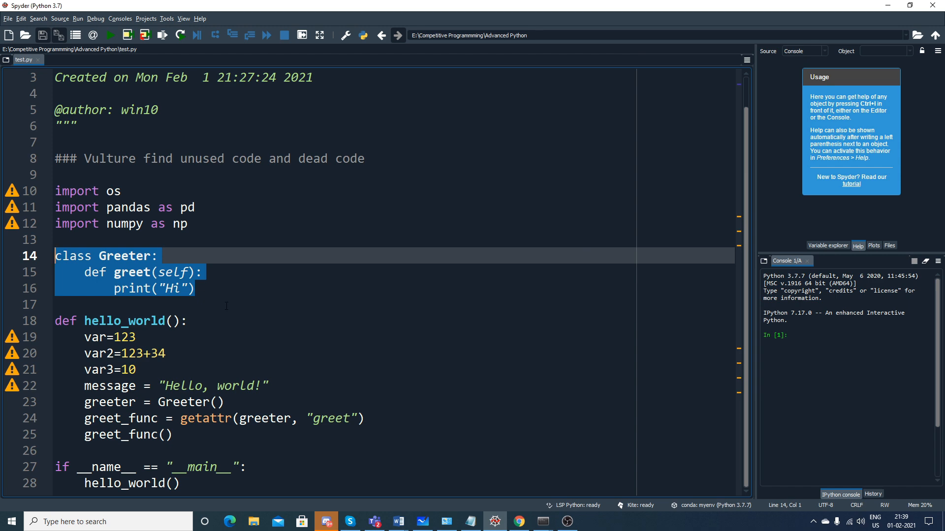
{"action": "key", "text": "alt+tab"}
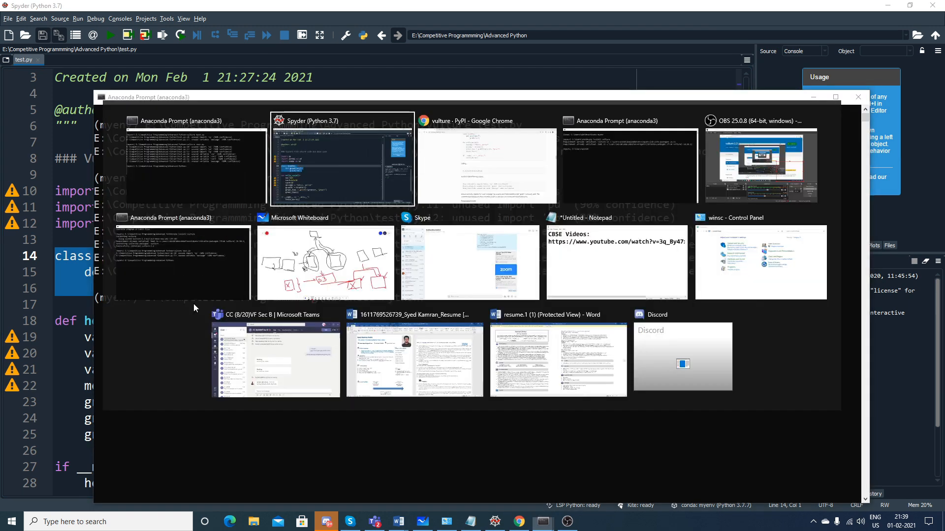
{"action": "left_click", "coordinate": [341, 159]}
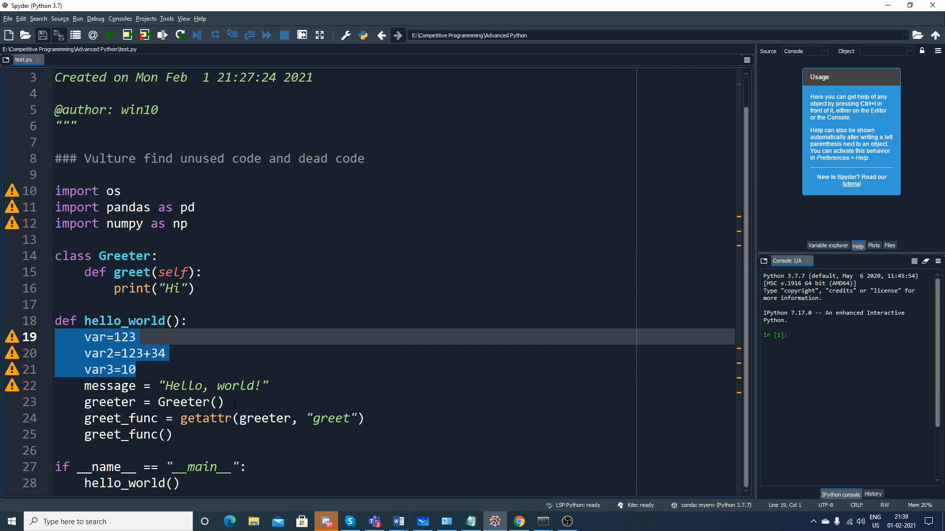
{"action": "left_click", "coordinate": [137, 369]}
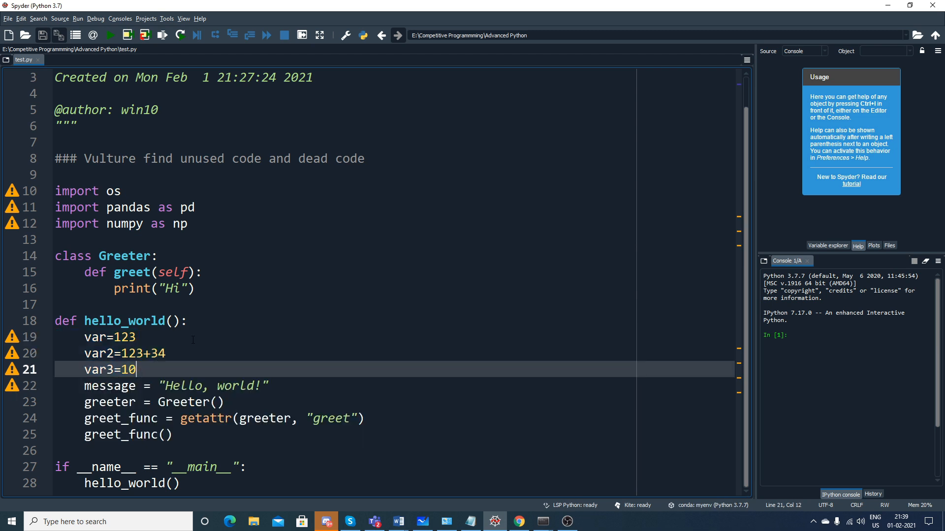
{"action": "mouse_move", "coordinate": [11, 191]}
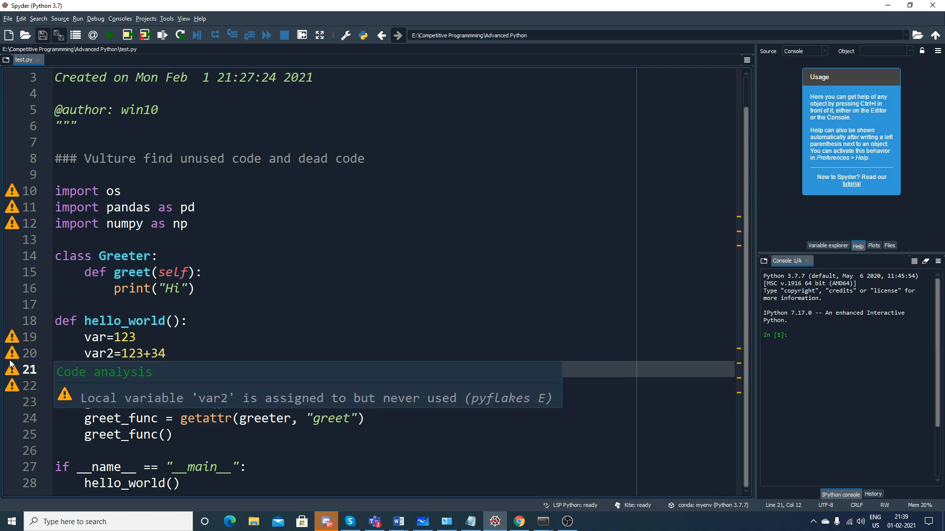
{"action": "type", "text": "var3=10"}
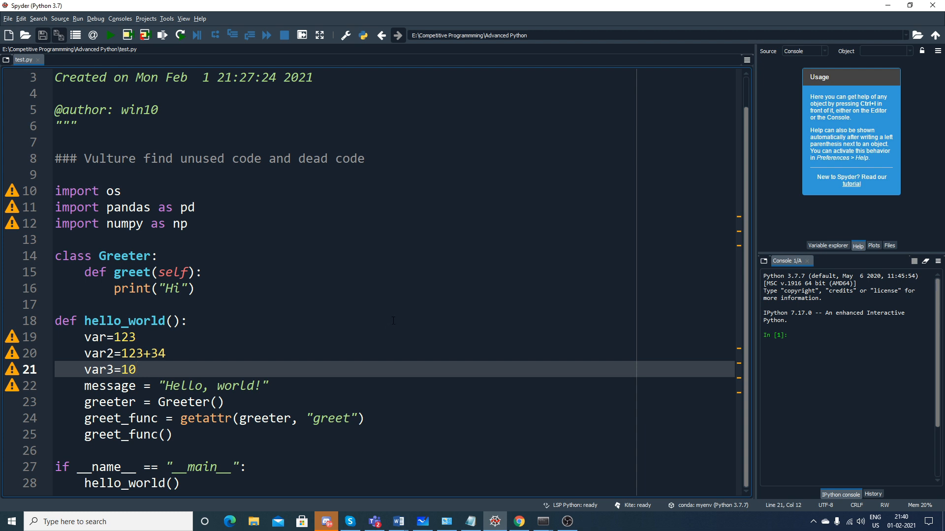
{"action": "mouse_move", "coordinate": [415, 302]}
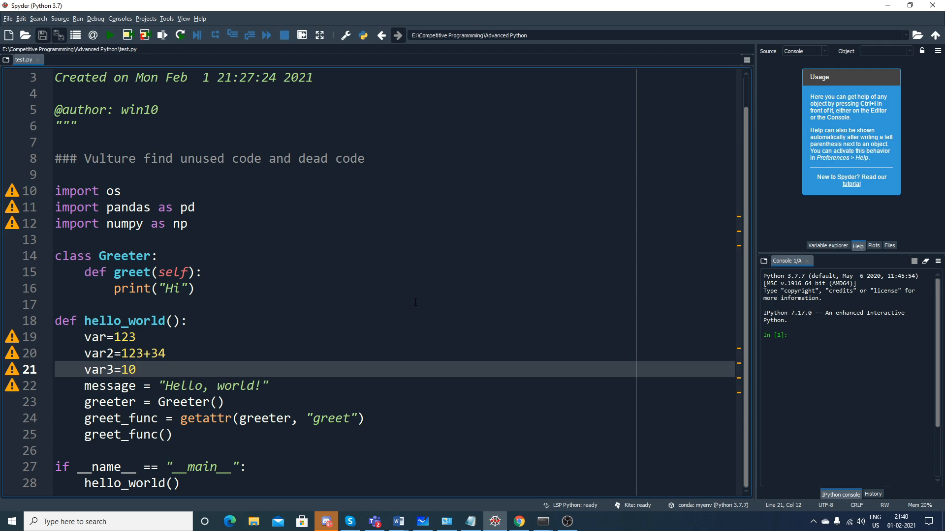